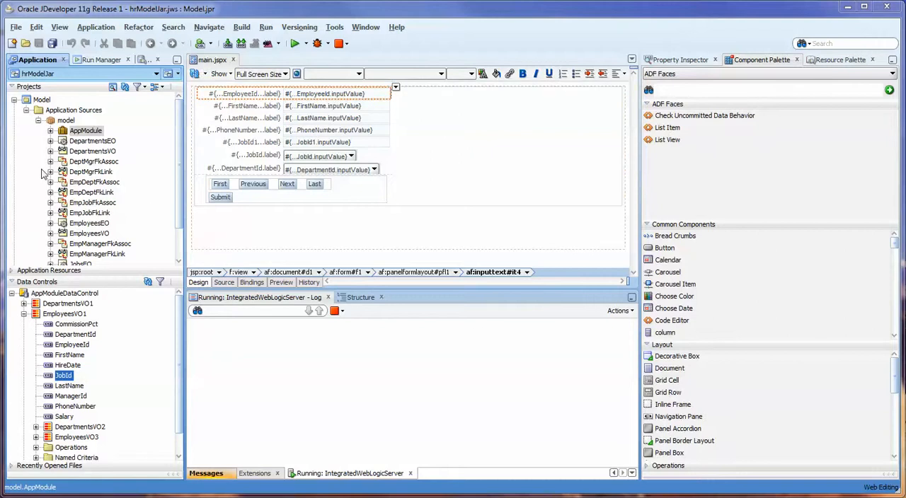
Bring up the AppModuleLocal configuration from AppModule.xml's Configurations page for editing
double_click(85, 130)
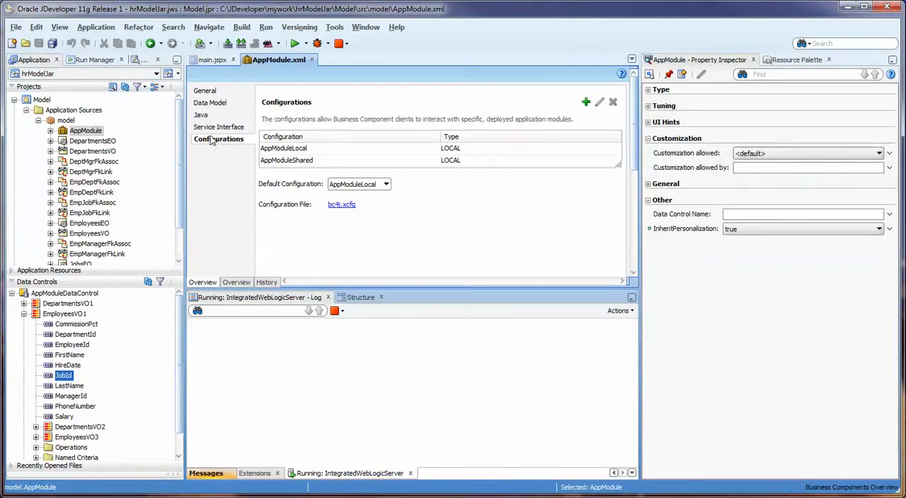
left_click(283, 147)
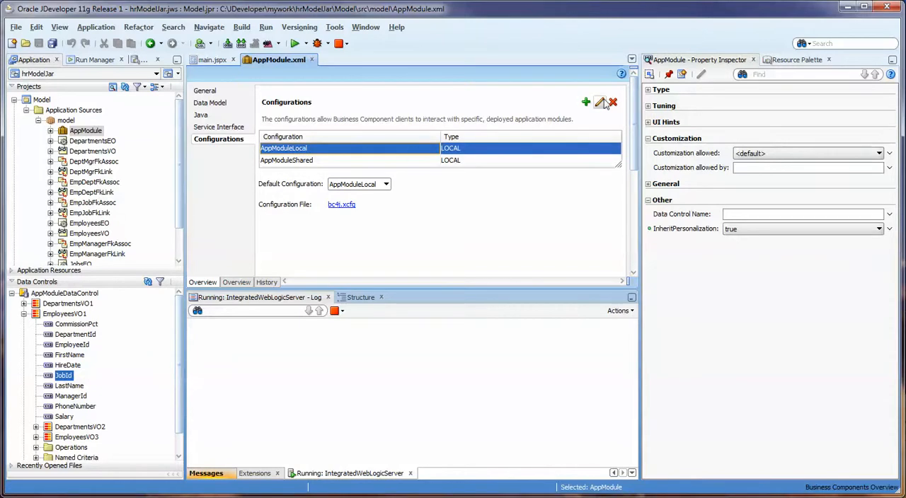
left_click(600, 102)
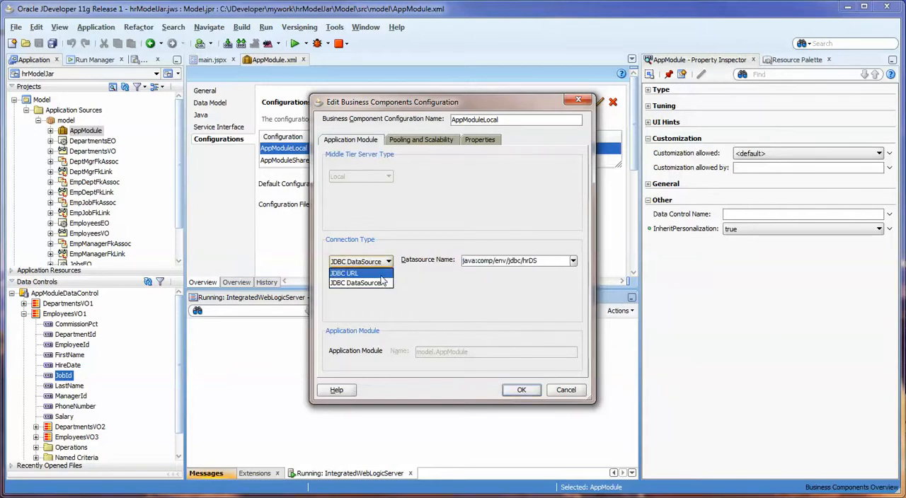
Try JDBC URL, then keep Connection Type JDBC DataSource java:comp/env/jdbc/hrDS and confirm
left_click(344, 273)
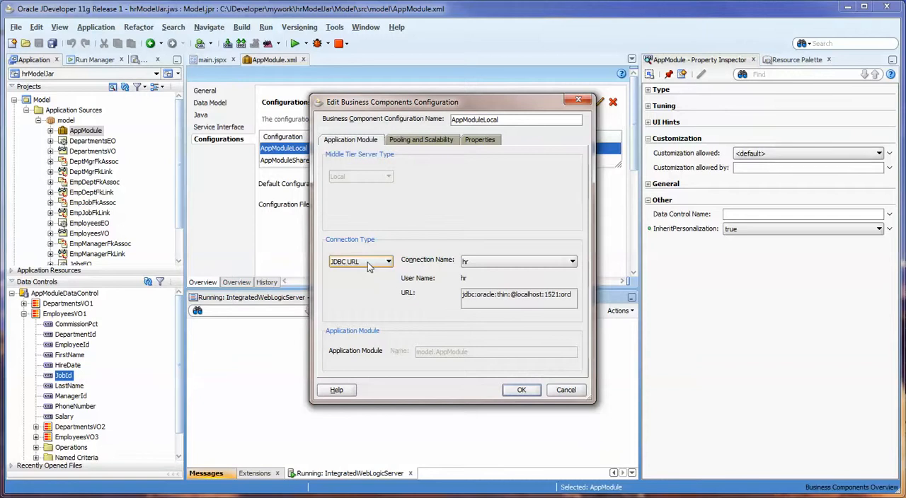
left_click(388, 260)
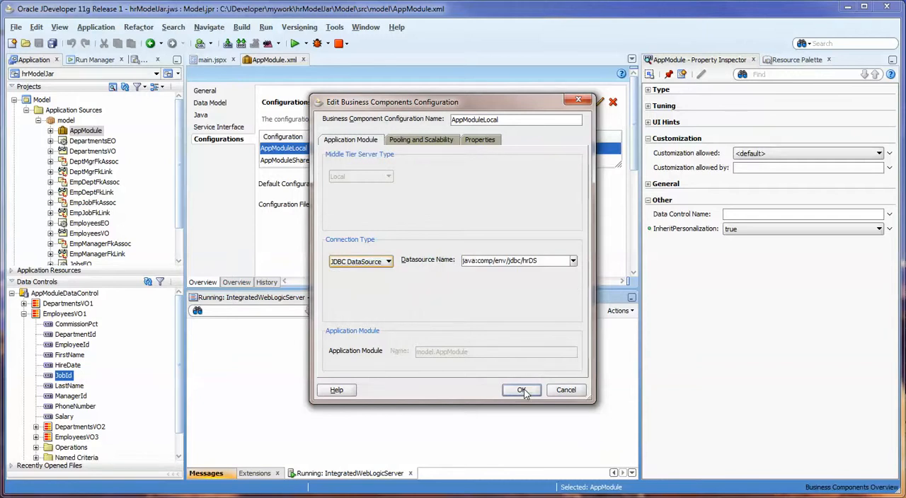
left_click(521, 391)
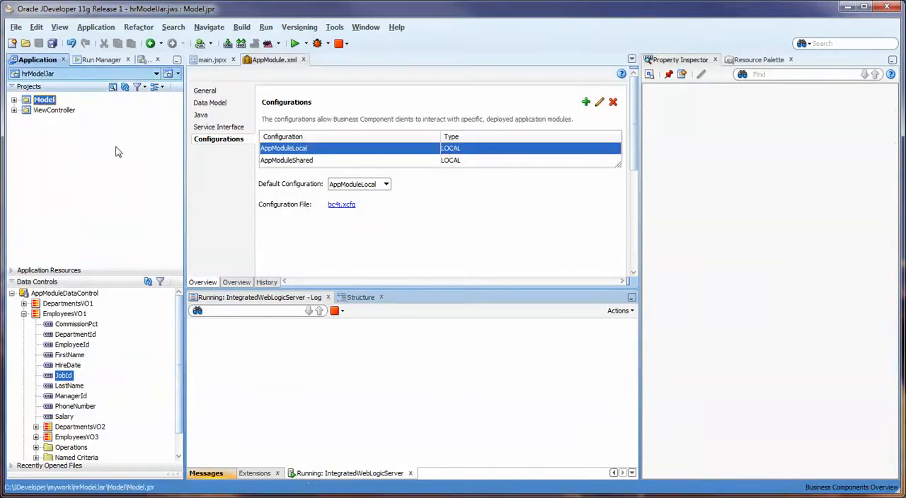
Locate main.jspx under the ViewController project and bring up its actions to run it
left_click(14, 96)
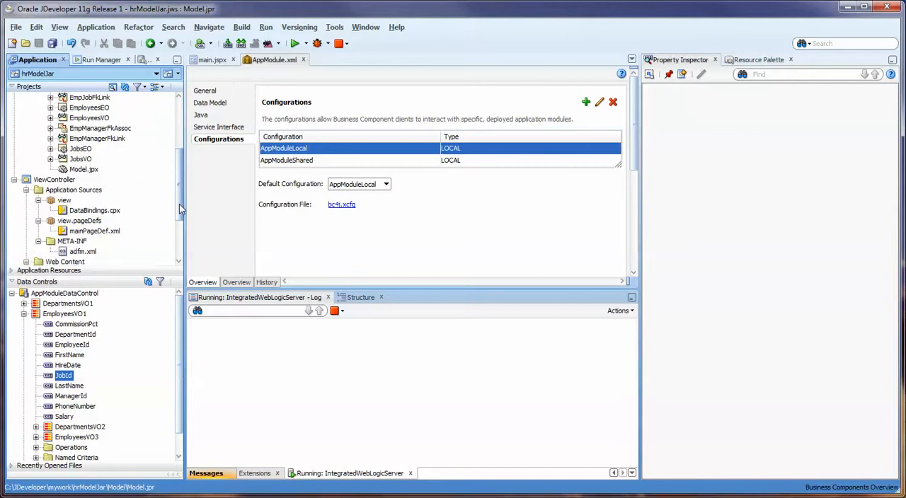
scroll("down", 3)
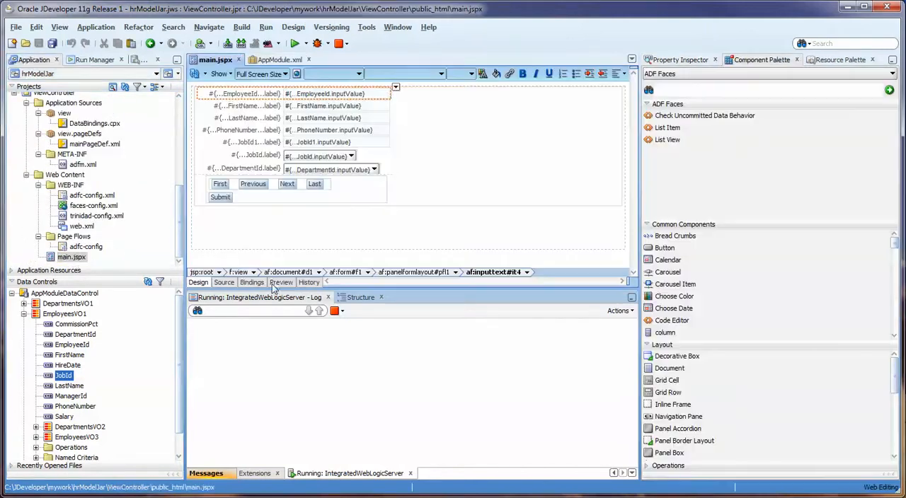
right_click(70, 257)
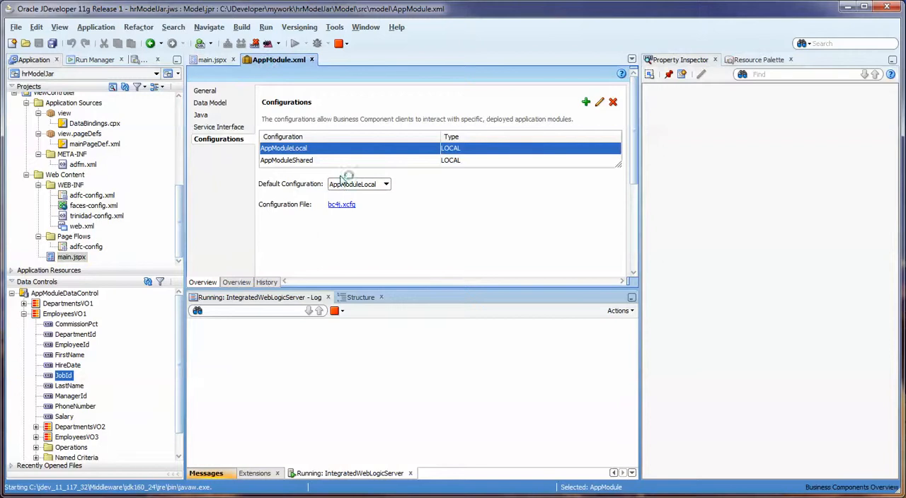
Run main.jspx and, while hrModelJar deploys, revisit the AppModuleShared and AppModuleLocal rows
left_click(286, 160)
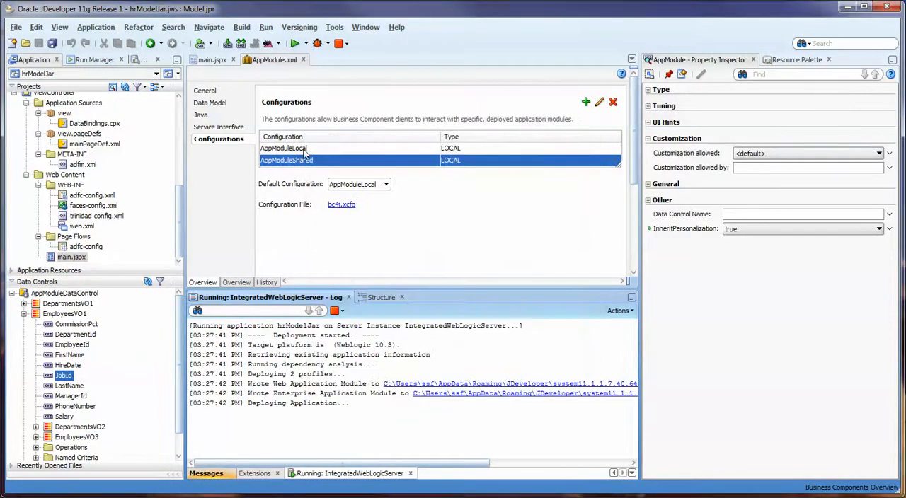
left_click(283, 148)
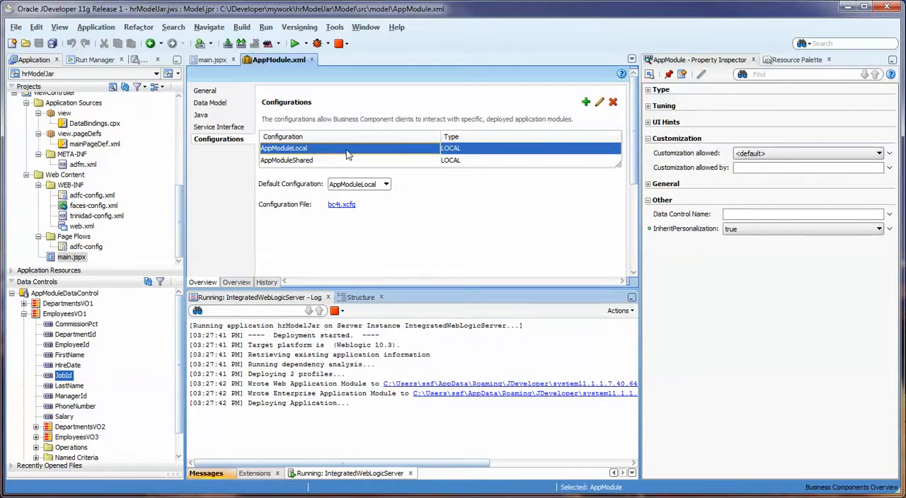
left_click(599, 102)
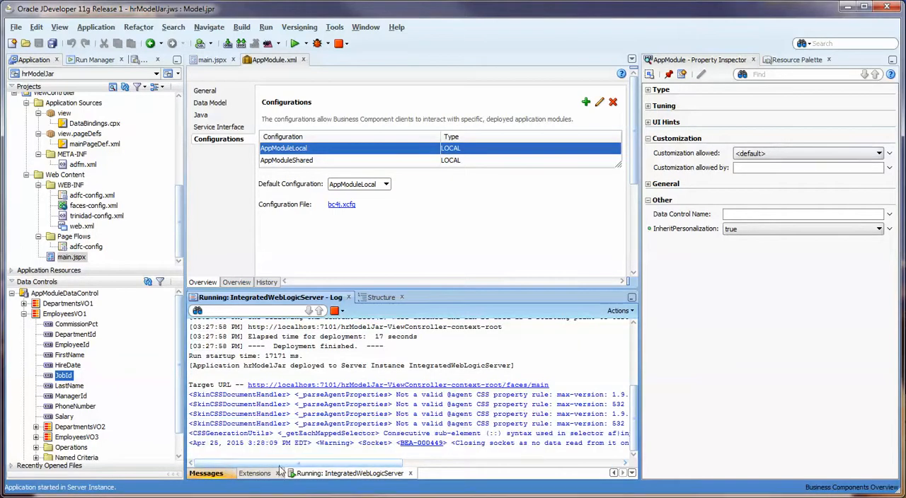
Terminate the running hrModelJar application, then check the JDeveloper version in Help > About
left_click(397, 385)
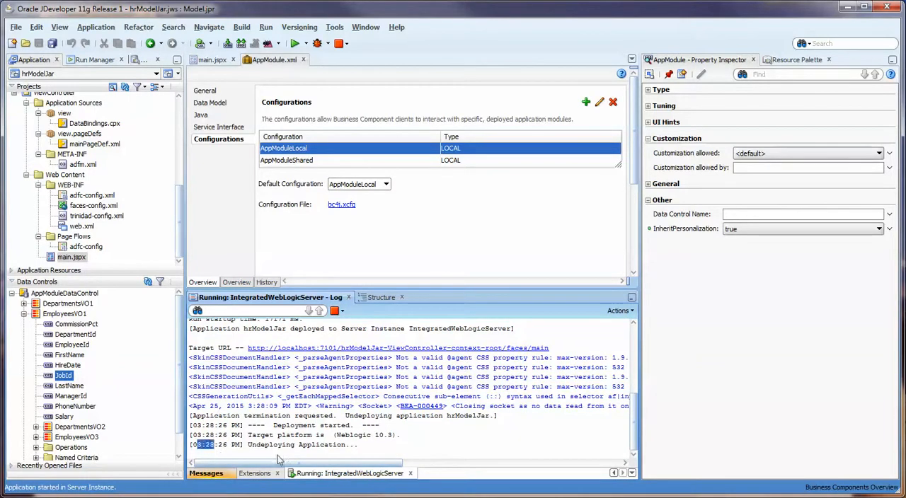
mouse_move(319, 456)
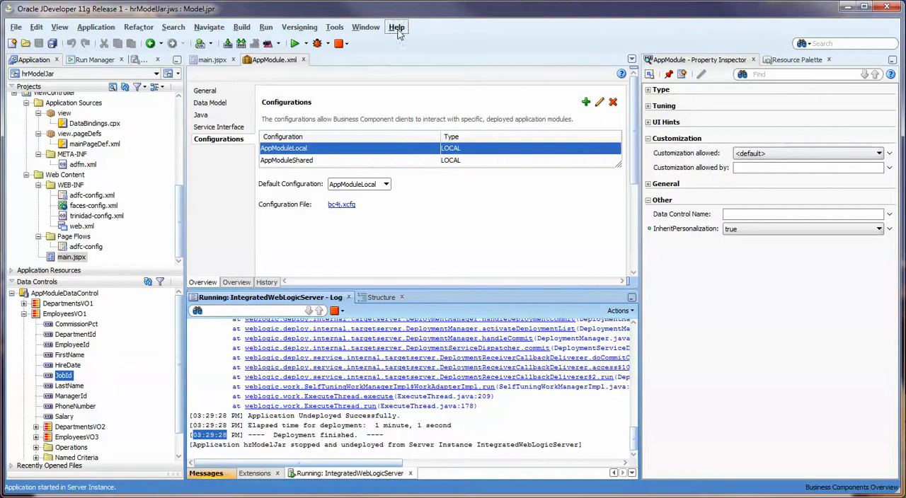
left_click(396, 27)
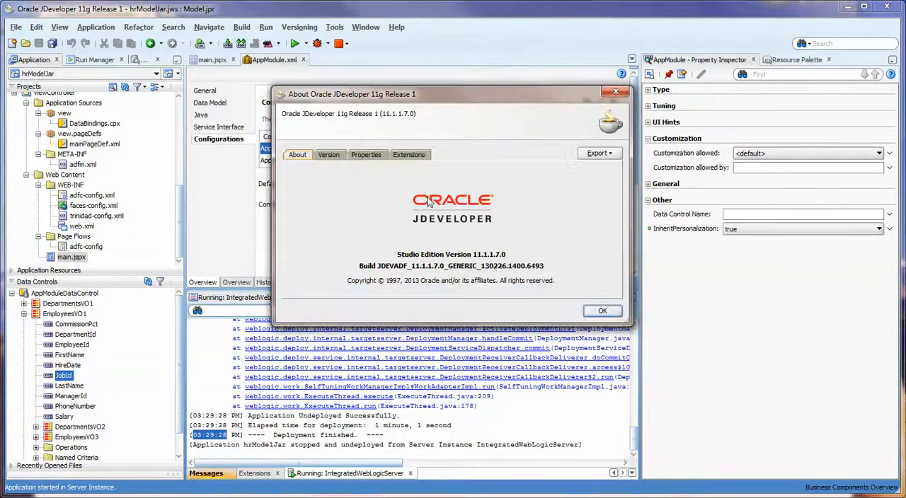
mouse_move(603, 311)
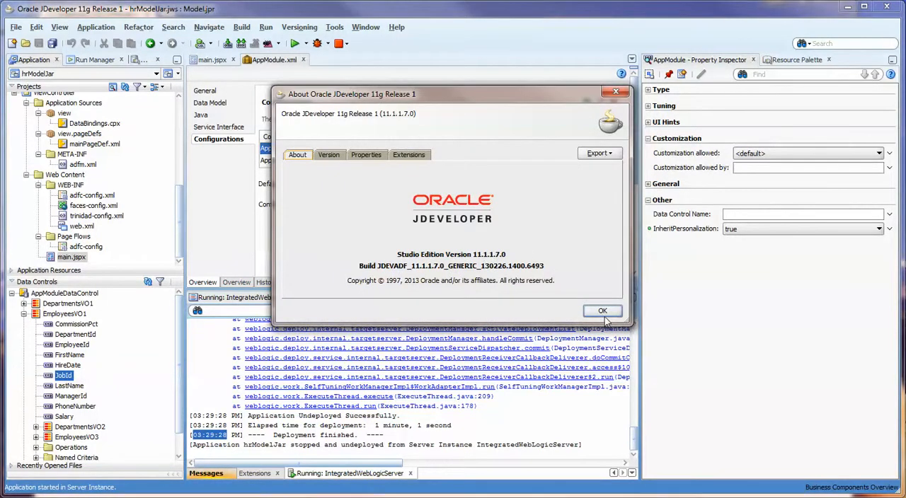
left_click(603, 311)
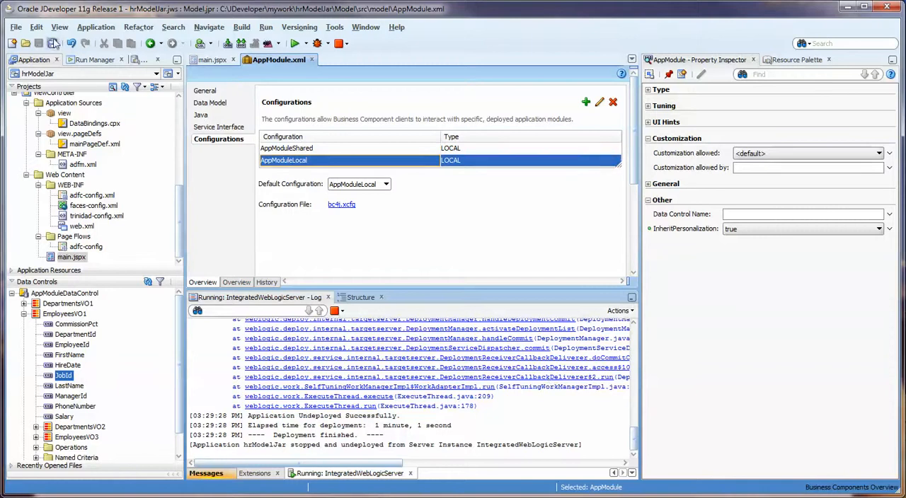
Redeploy hrModelJar to the integrated server, then terminate it so it is undeployed again
left_click(71, 257)
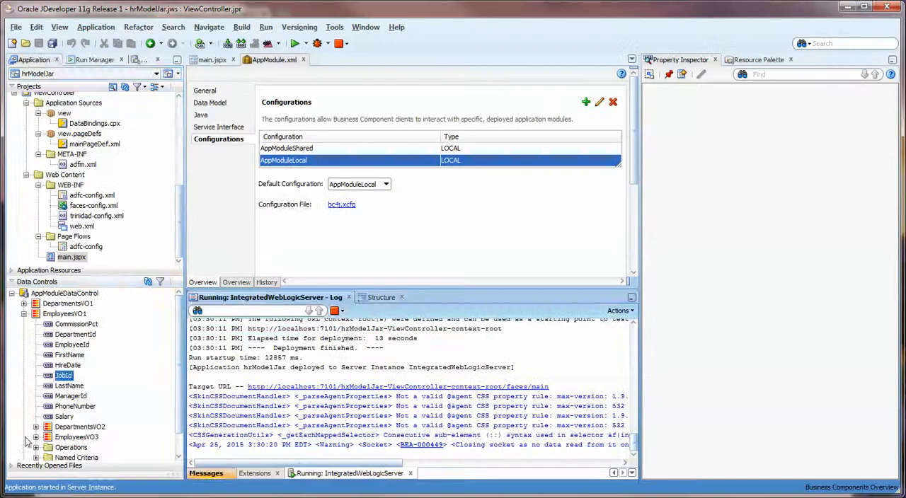
left_click(334, 311)
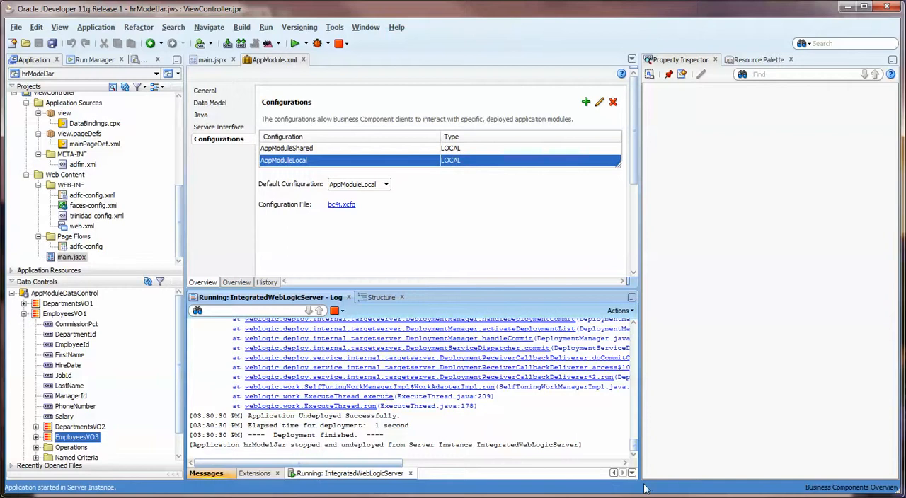
mouse_move(96, 376)
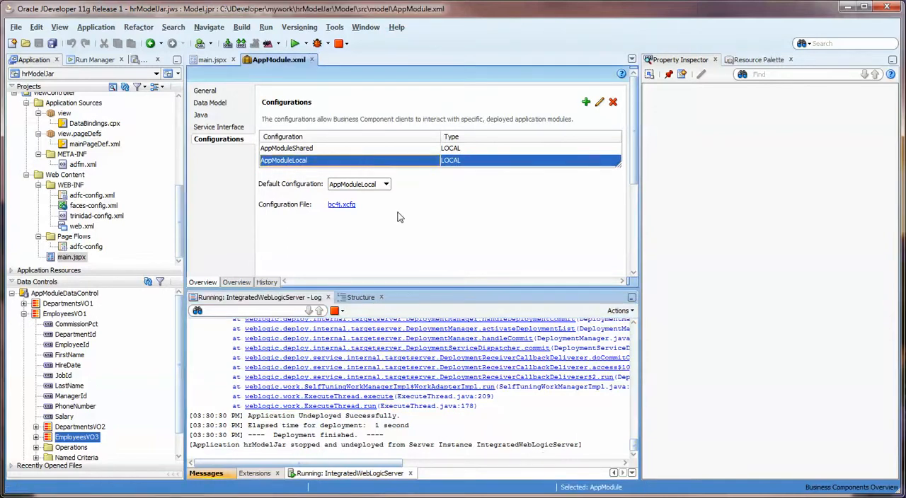
Set AppModuleLocal to Connection Type JDBC DataSource with Datasource Name jdbc/hrDS and save
left_click(600, 102)
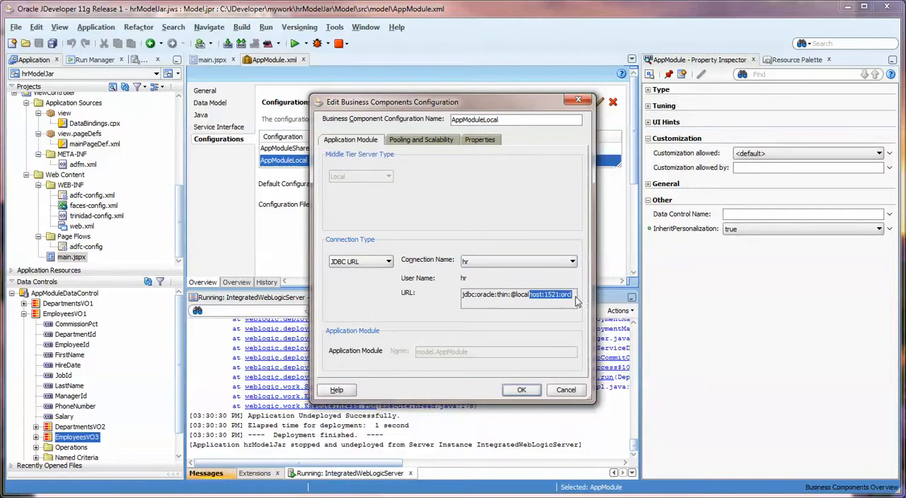
left_click(388, 261)
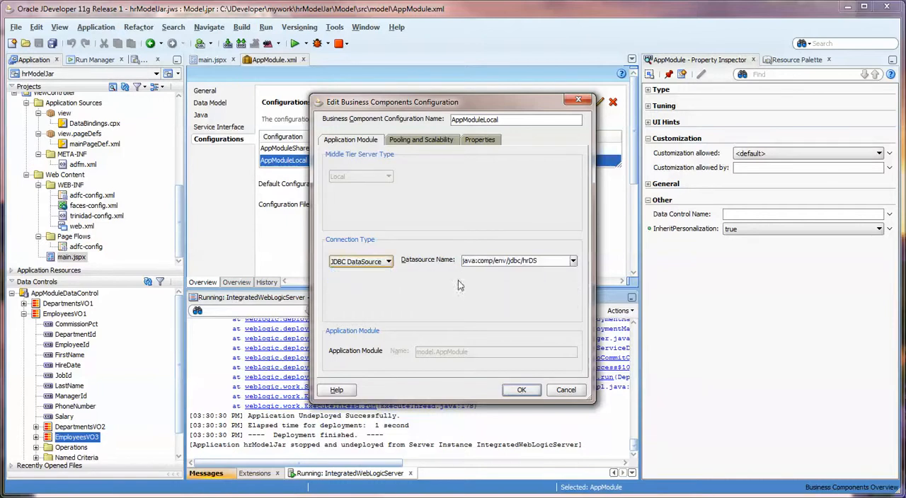
left_click(501, 260)
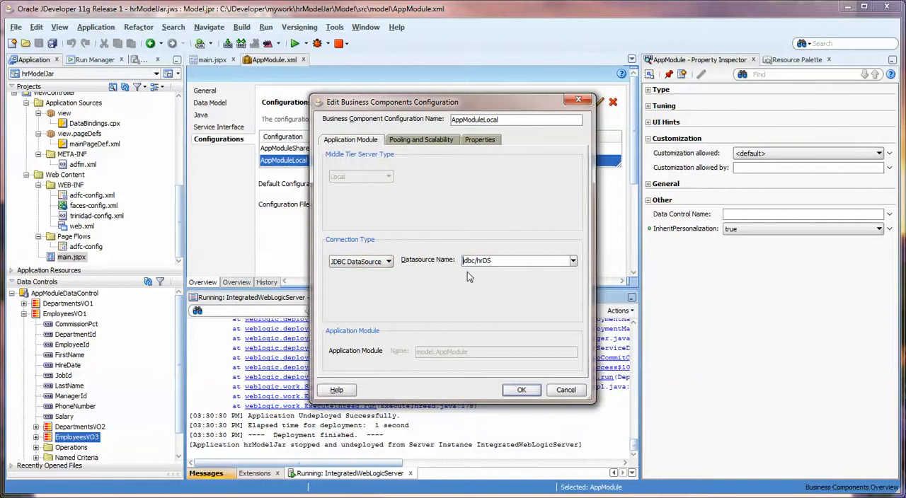
triple_click(517, 261)
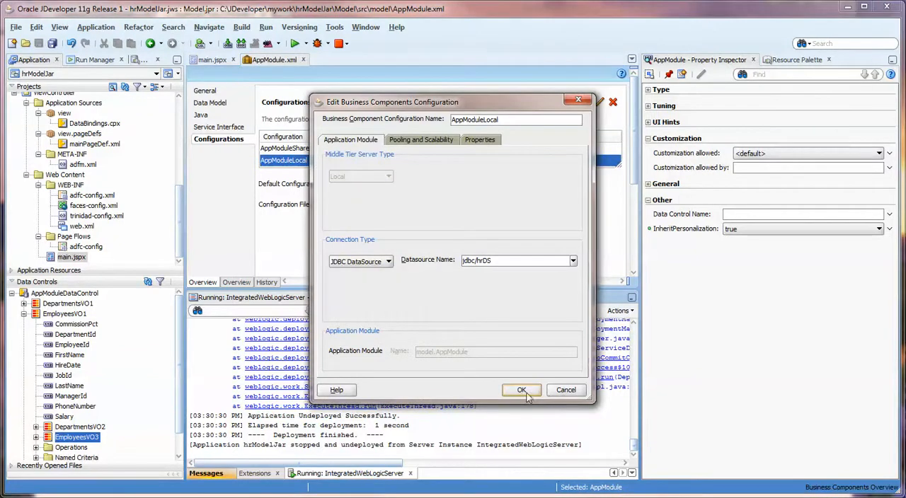
left_click(521, 391)
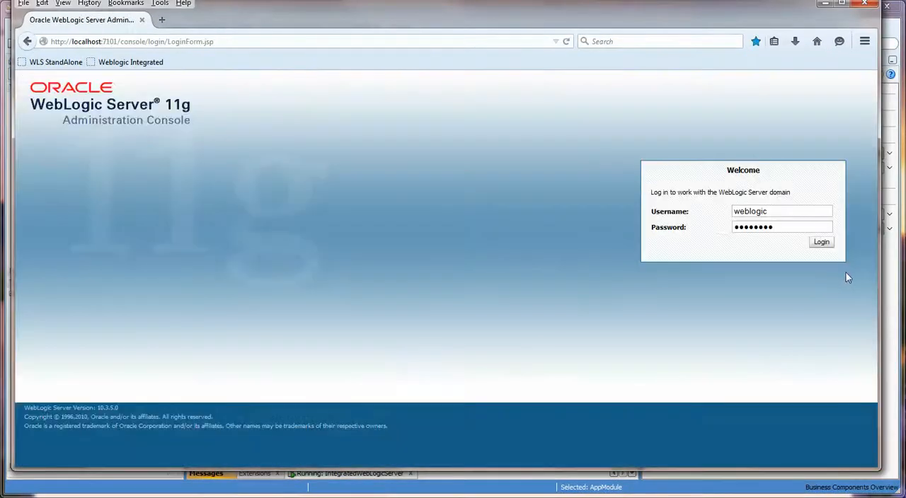
Log in to the WebLogic console and reach Services > Data Sources with the New choices shown
left_click(821, 240)
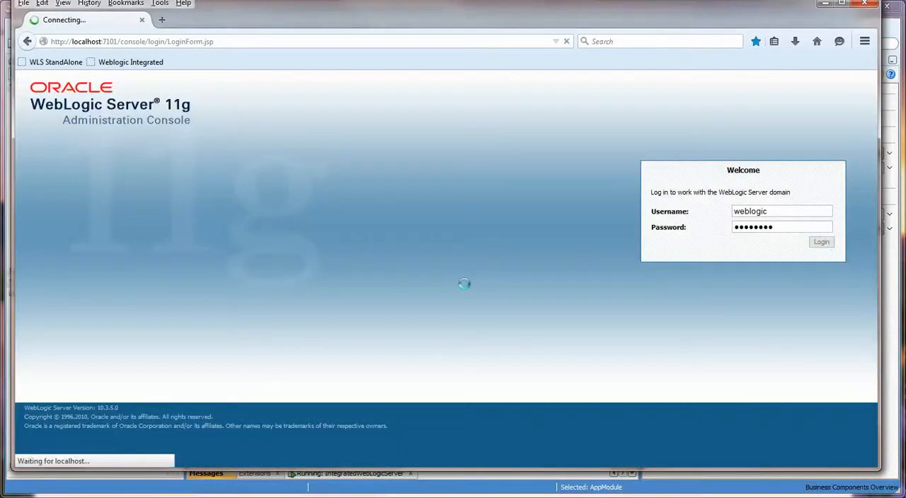
left_click(821, 241)
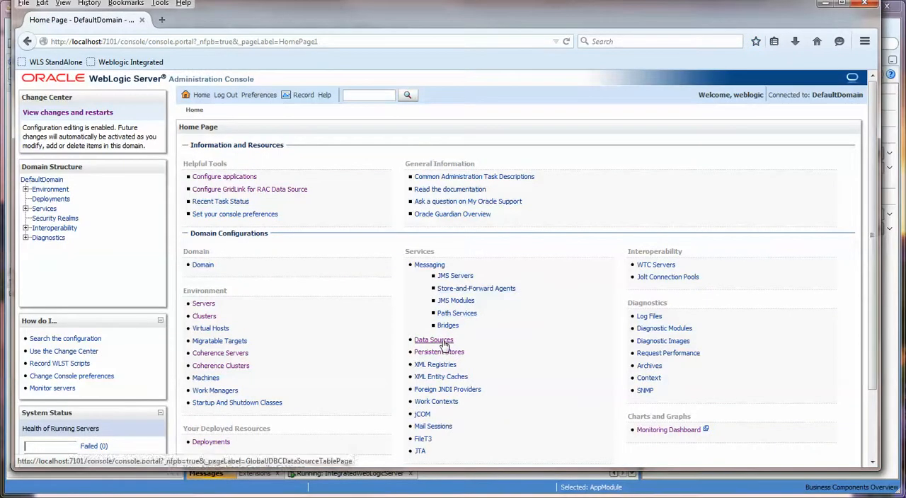
left_click(433, 340)
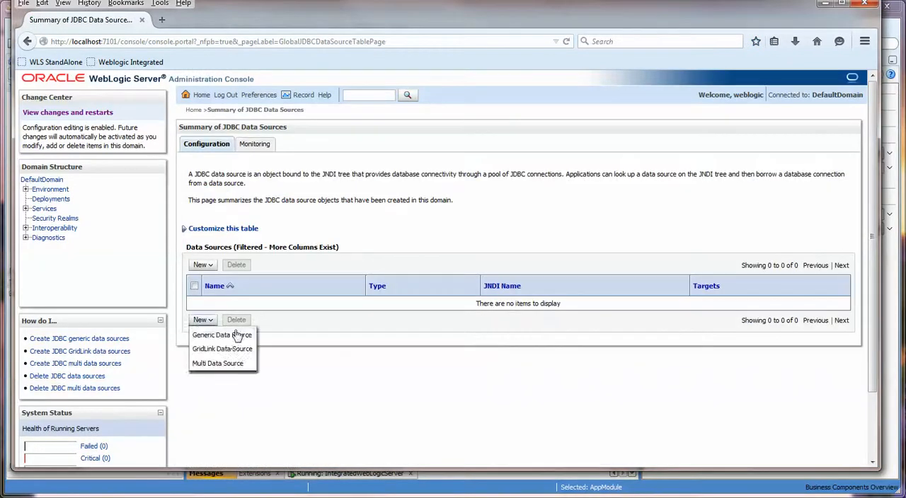
Create a generic data source named jdbc/hrDS, JNDI name jdbc/hrDS, Oracle type, Thin XA driver
left_click(221, 334)
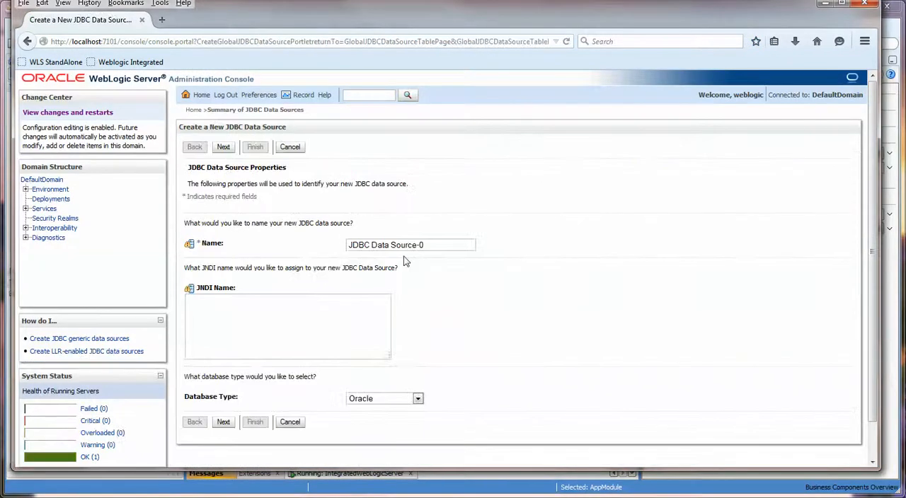
type("jdbc/hrDS")
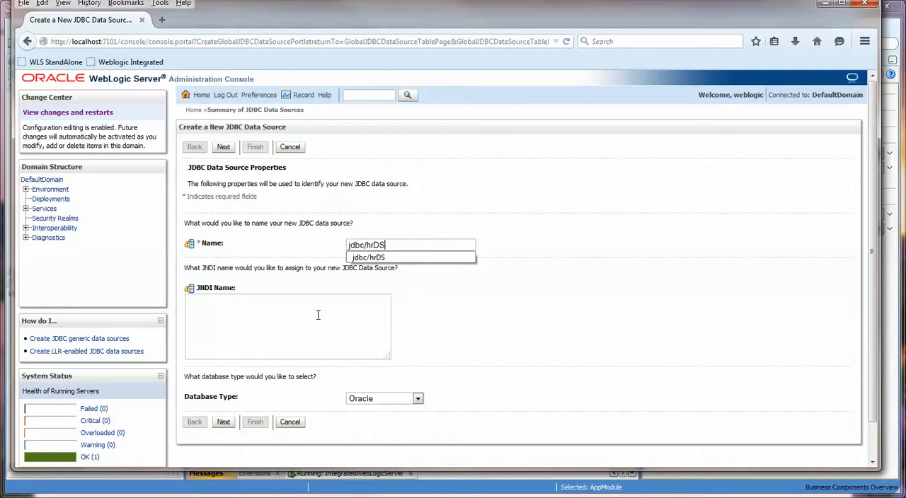
type("jdbc/hrDS")
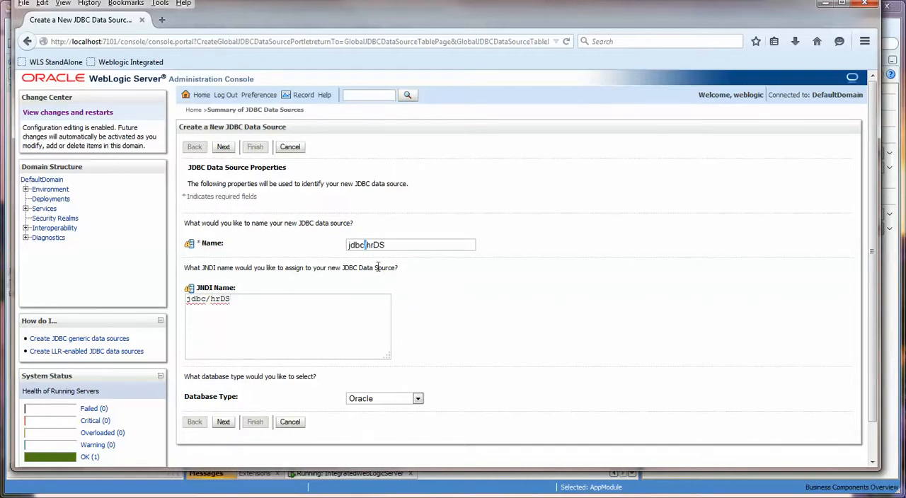
mouse_move(397, 300)
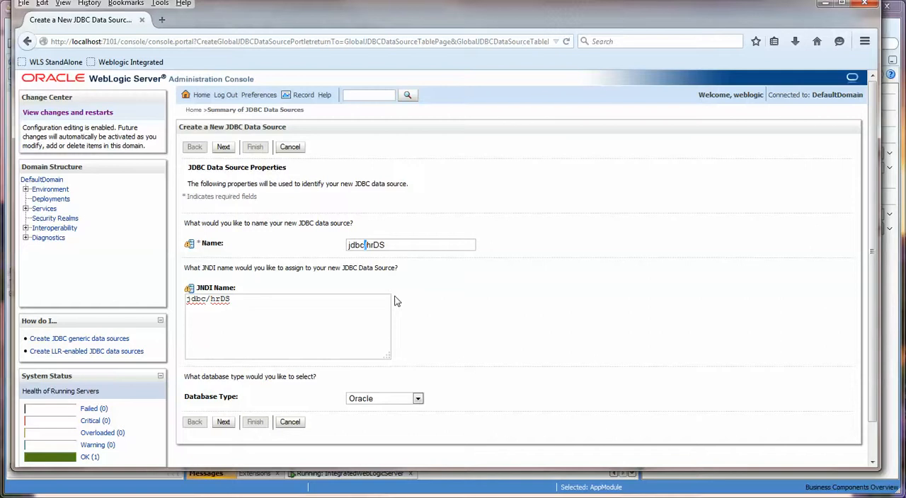
mouse_move(234, 417)
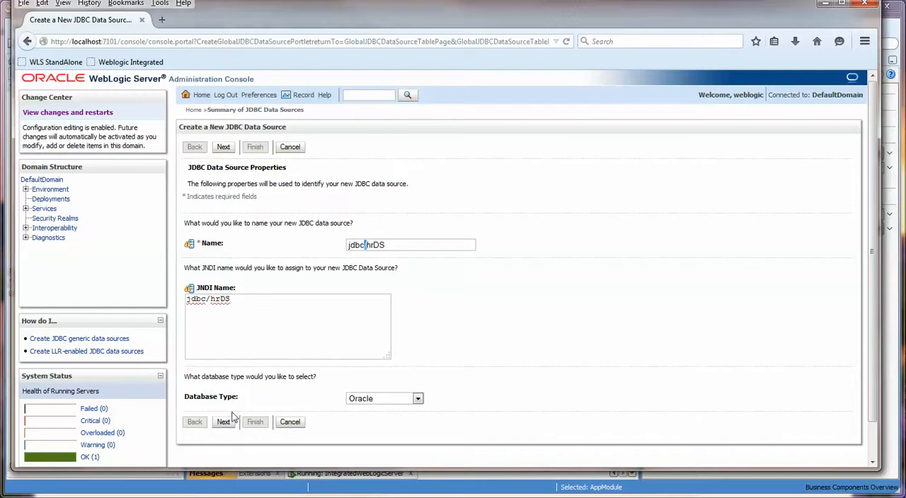
mouse_move(413, 402)
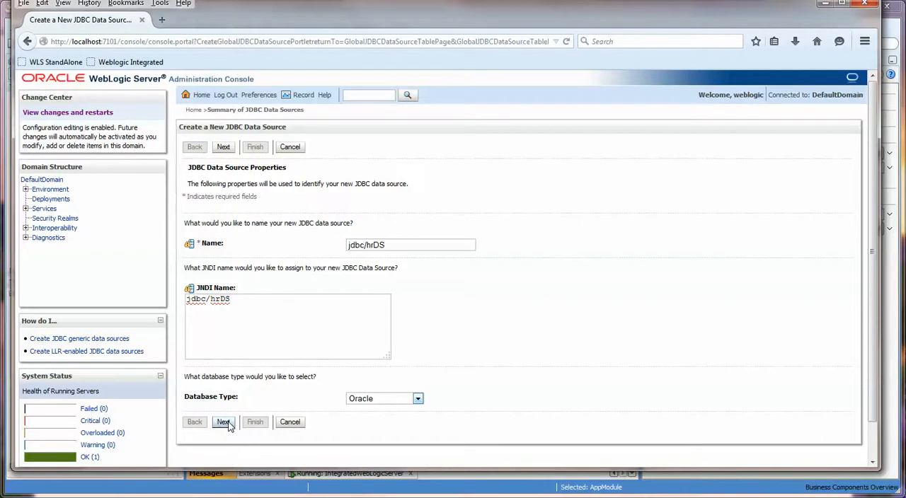
left_click(223, 422)
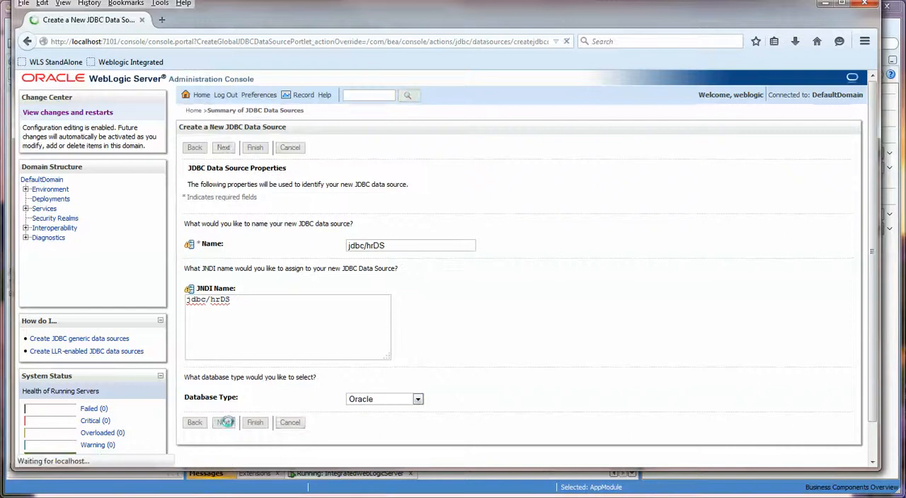
left_click(224, 421)
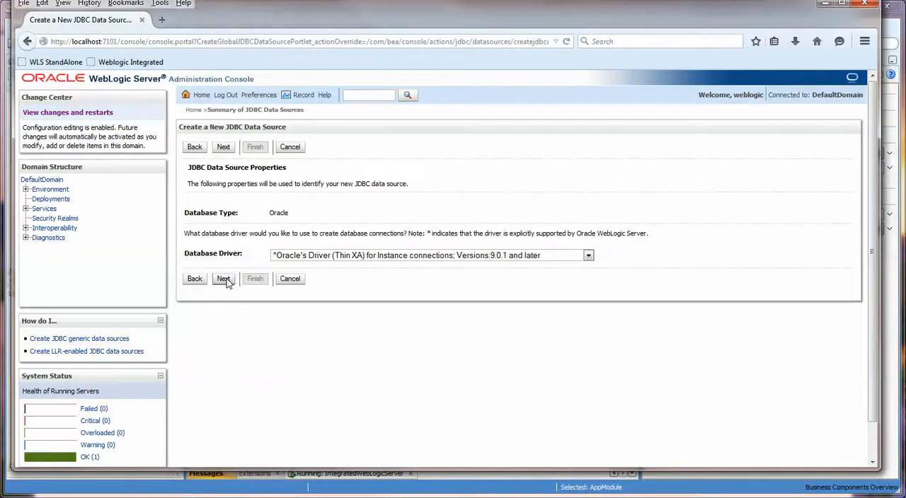
left_click(224, 277)
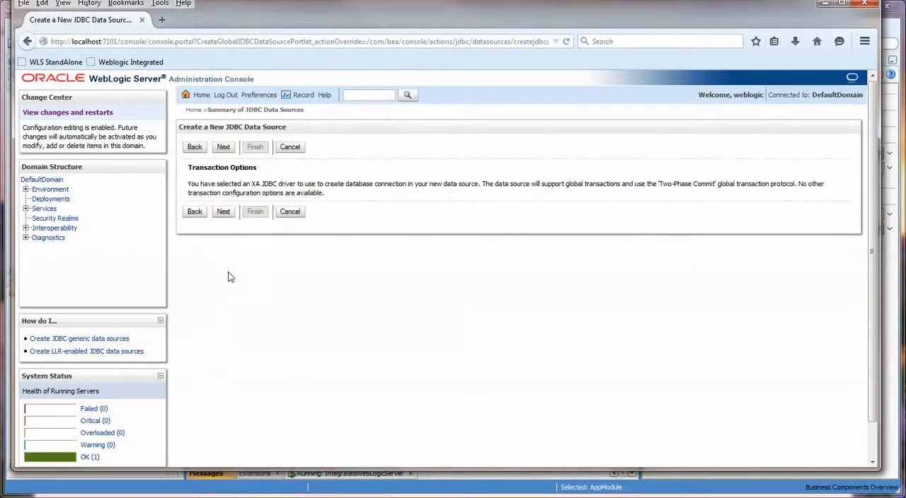
Enter database orcl on localhost with user hr and password, and test the configuration
left_click(224, 146)
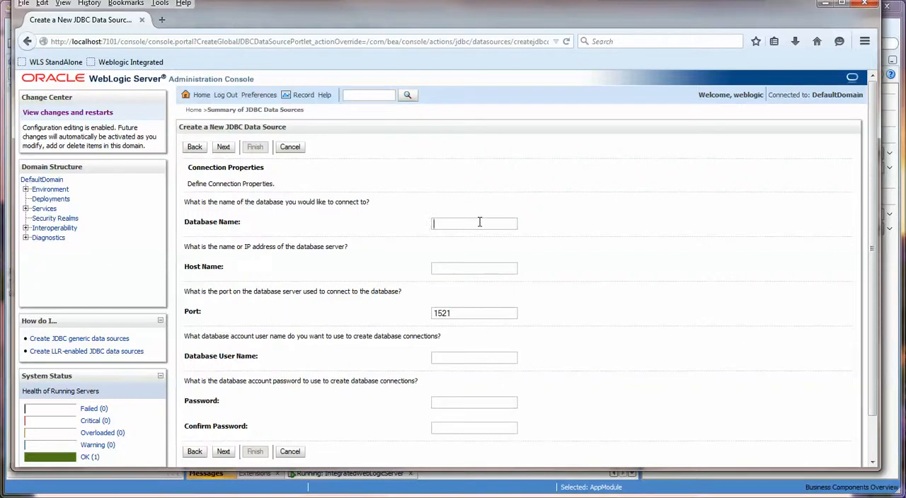
type("orcl")
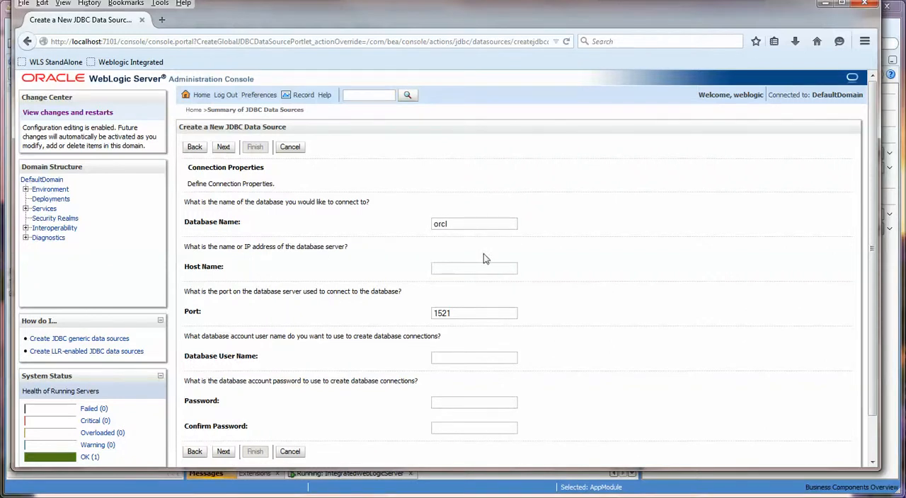
type("lo")
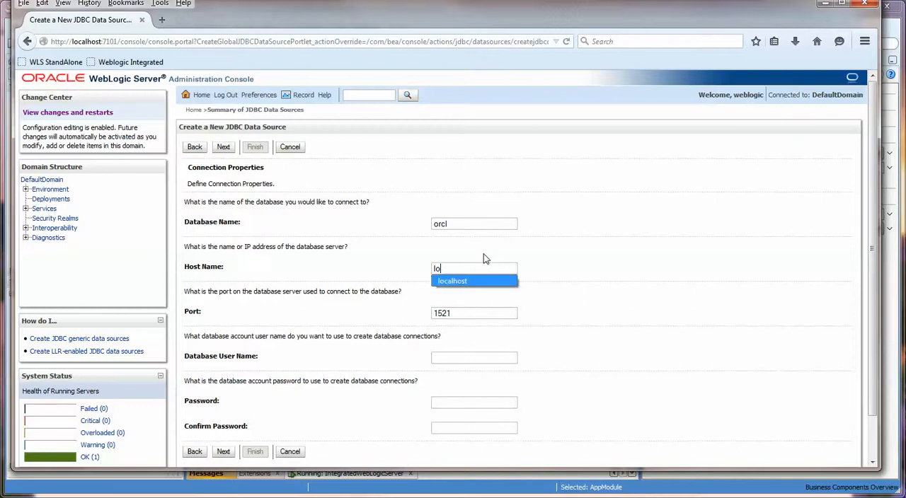
left_click(224, 146)
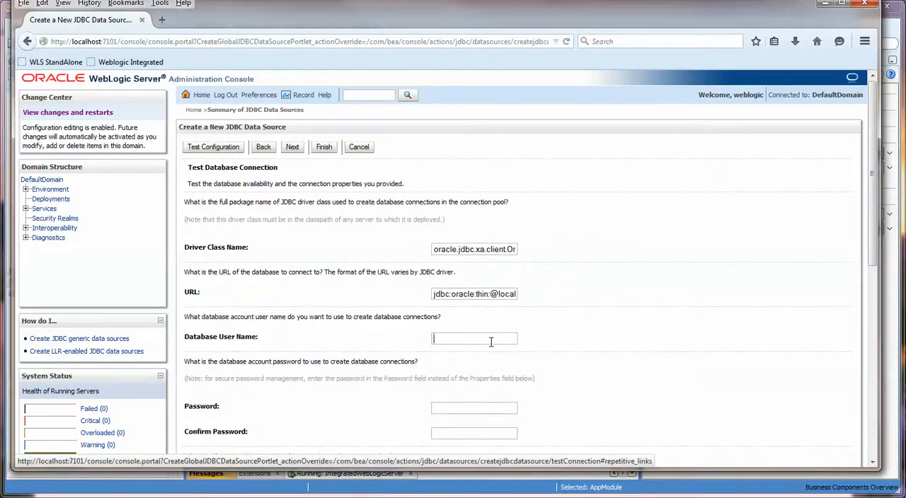
type("hr")
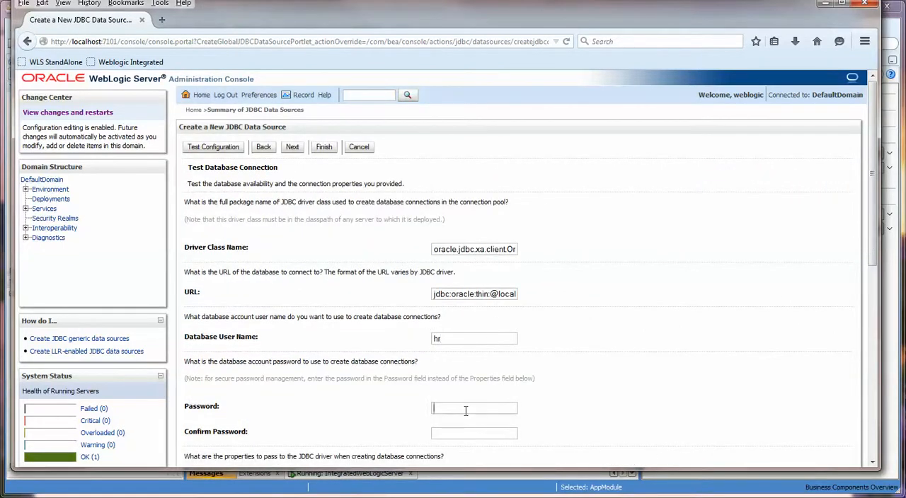
type("••")
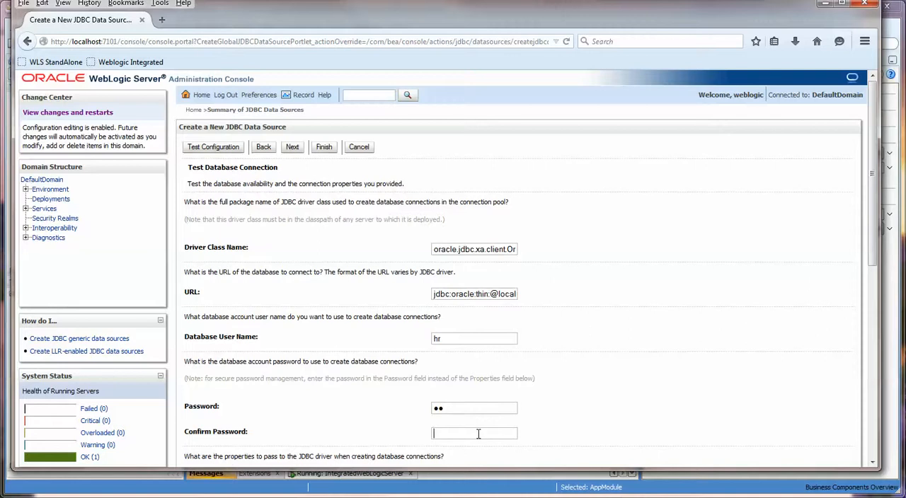
scroll("down", 3)
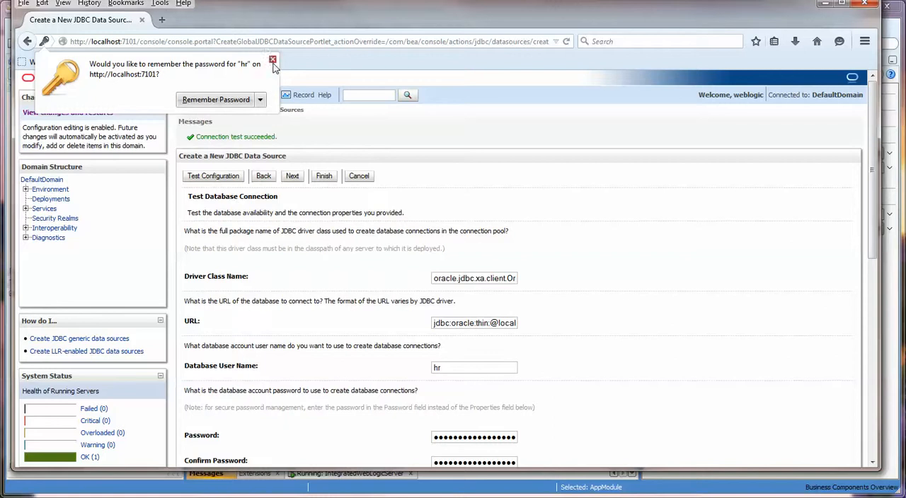
left_click(272, 60)
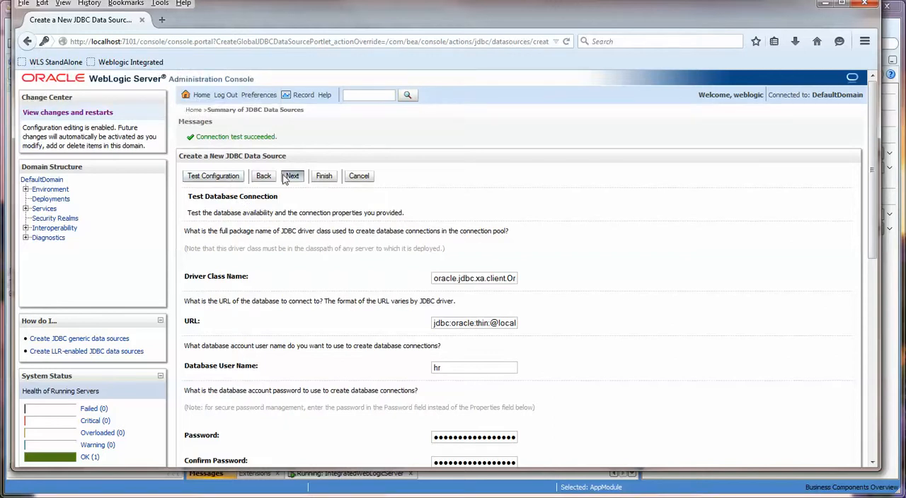
Target the data source to DefaultServer and finish creating jdbc/hrDS
left_click(292, 176)
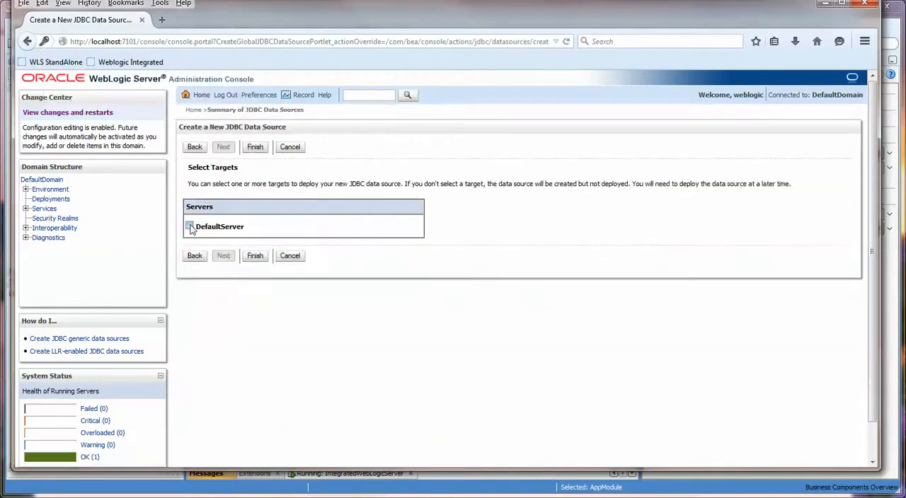
left_click(189, 226)
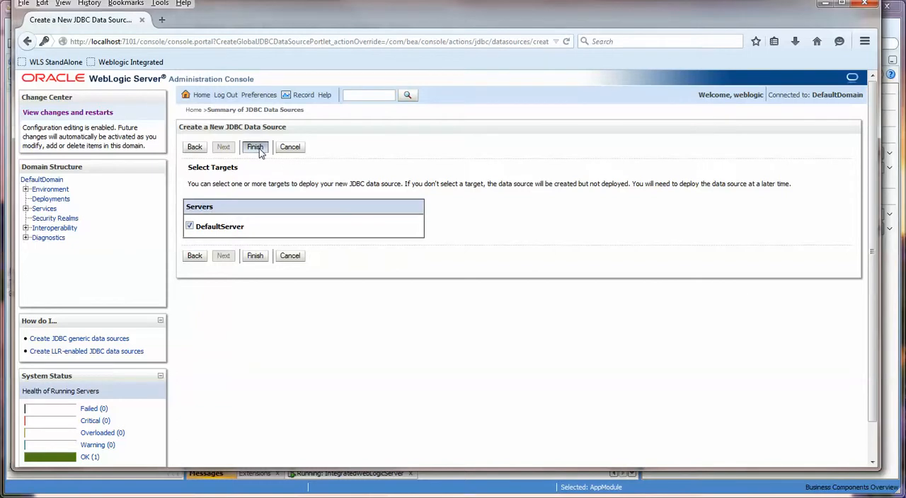
left_click(255, 146)
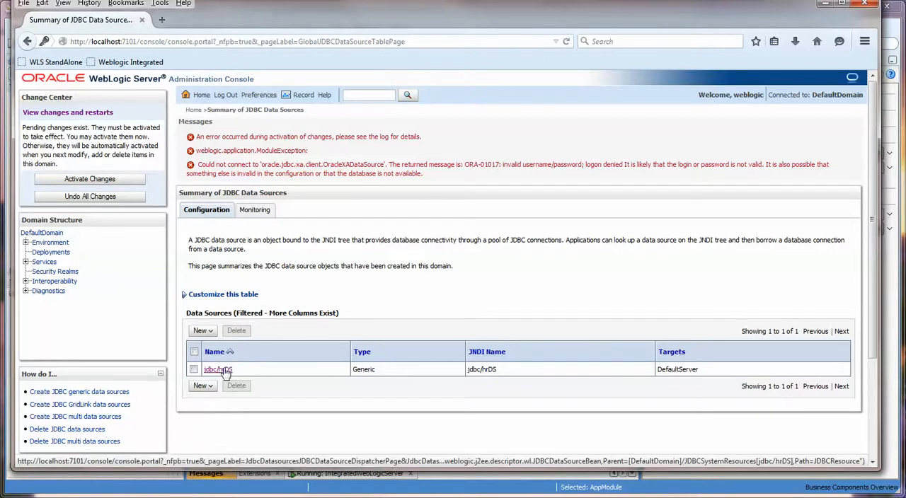
Activate the pending changes for jdbc/hrDS, then reopen Services > Data Sources to find the list empty
left_click(215, 368)
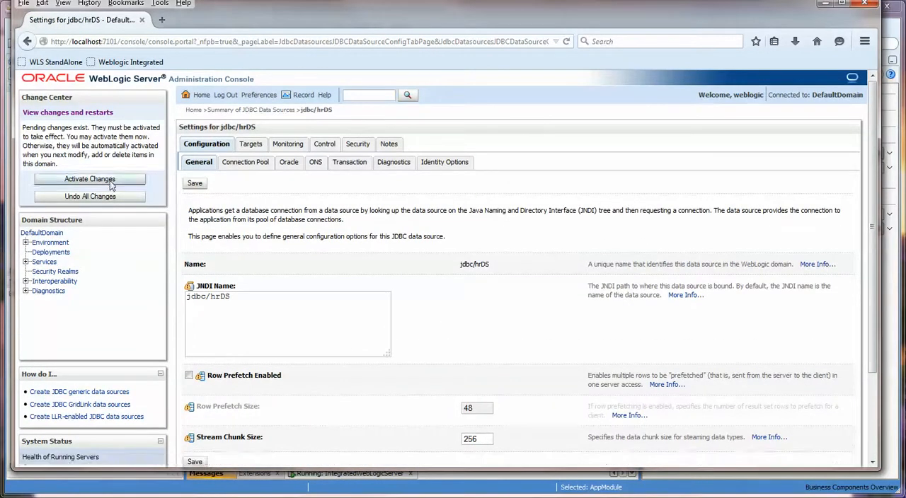
left_click(91, 178)
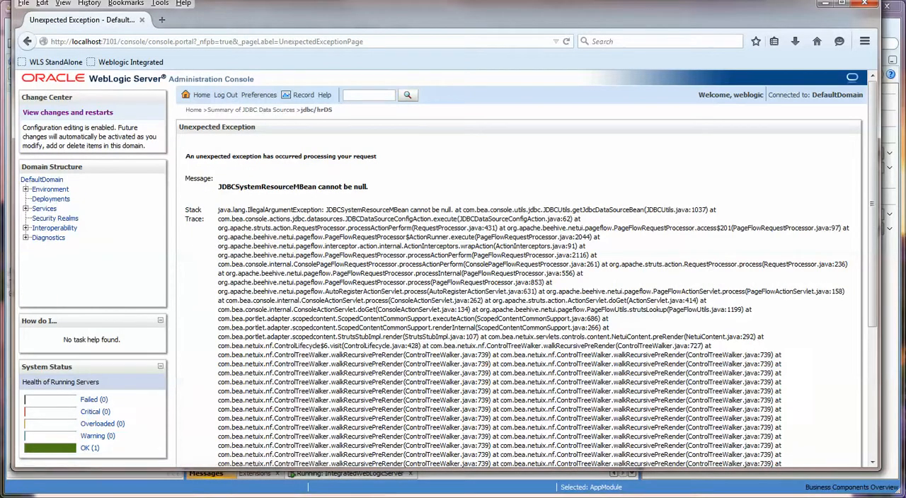
mouse_move(49, 190)
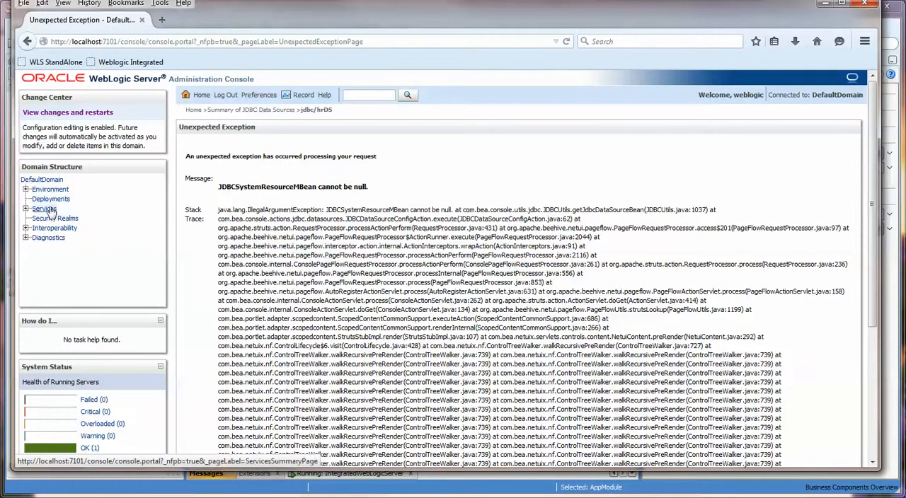
left_click(26, 208)
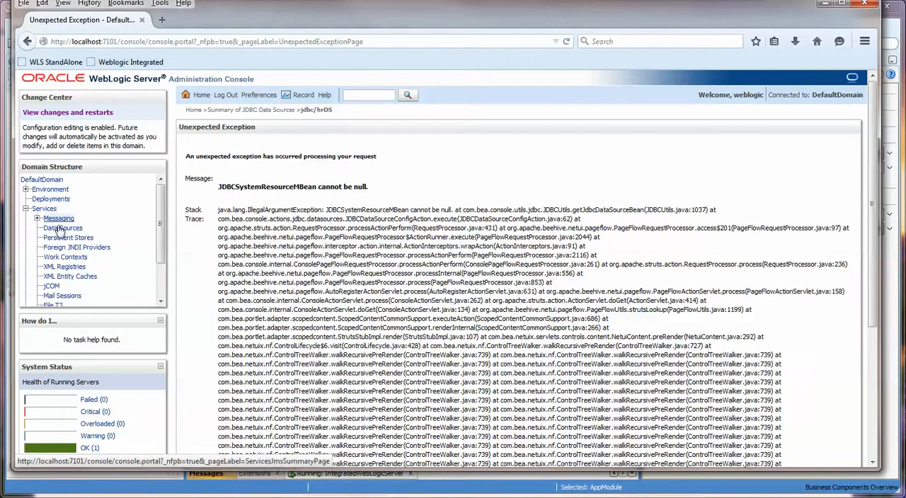
left_click(66, 227)
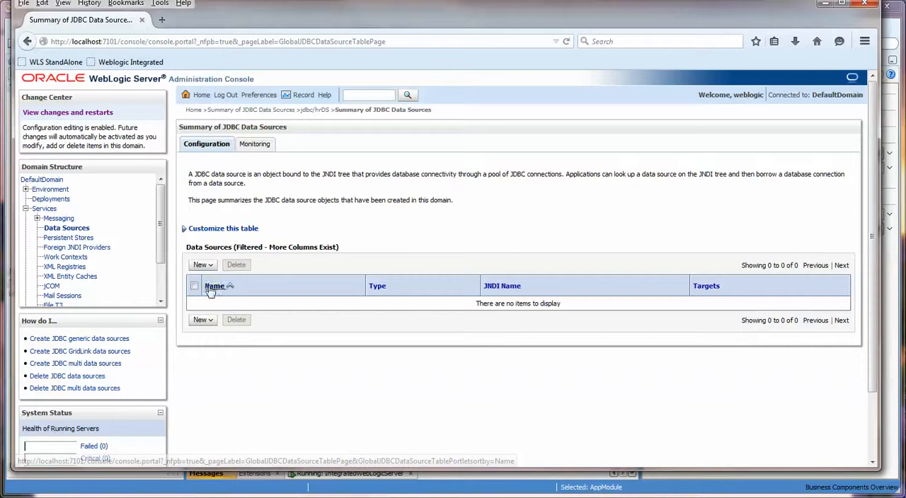
Start a new generic JDBC data source named jdbc/hrDS with Oracle as the database type
left_click(202, 263)
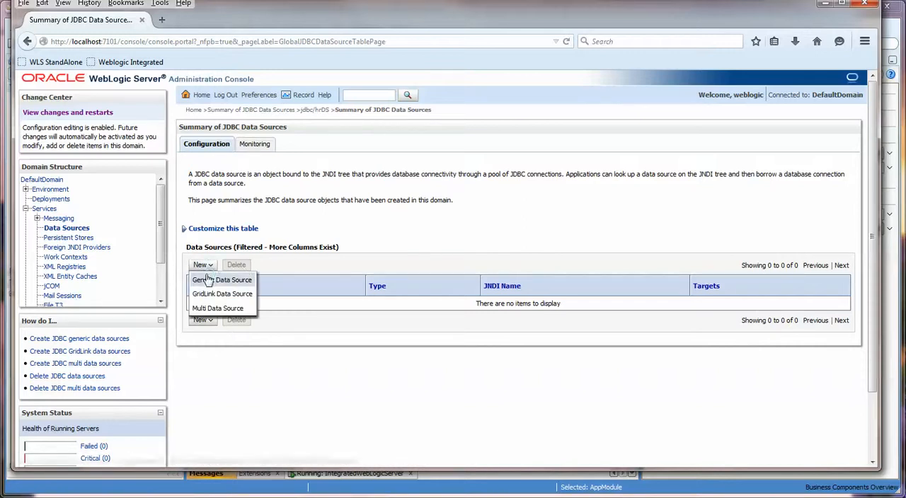
left_click(224, 280)
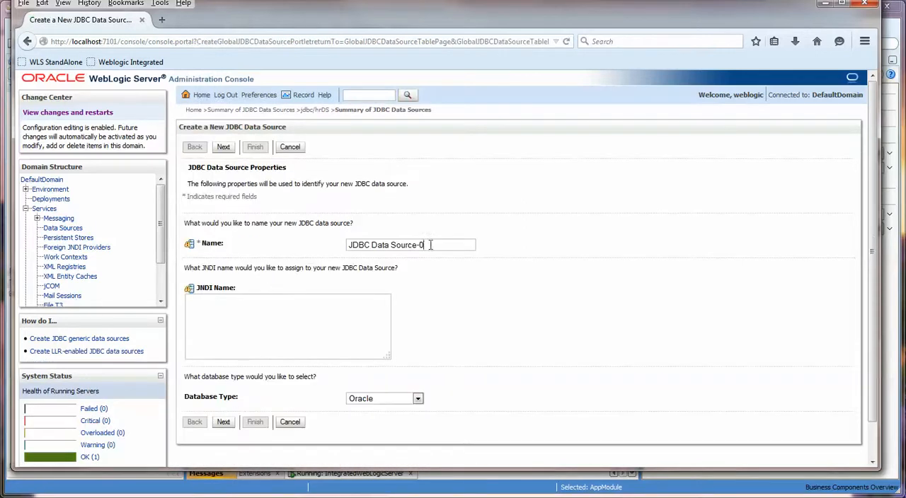
type("jdbc/hrDS")
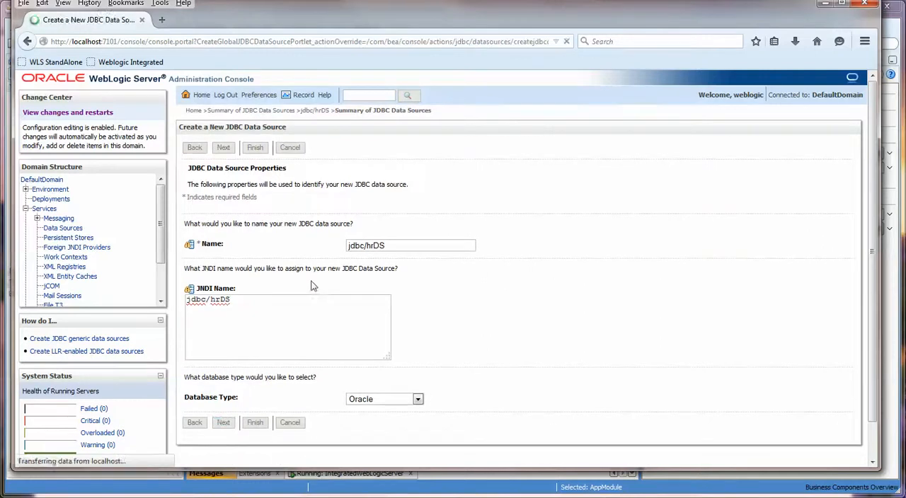
left_click(224, 148)
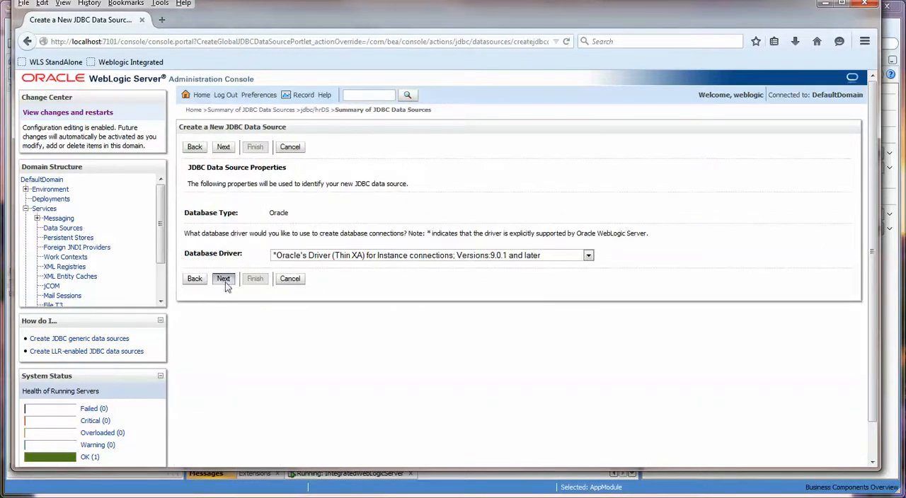
Choose Oracle's Driver (Thin XA) for Instance connections; Versions 9.0.1 and later, then proceed
left_click(224, 277)
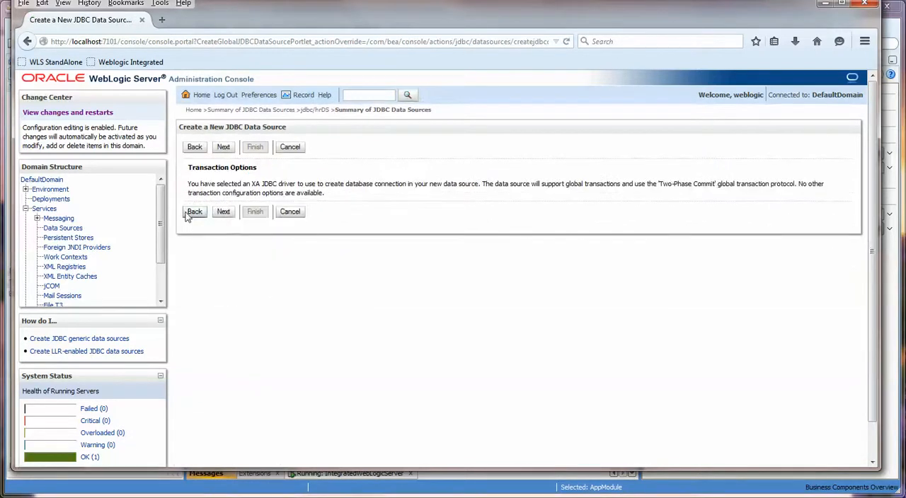
left_click(194, 211)
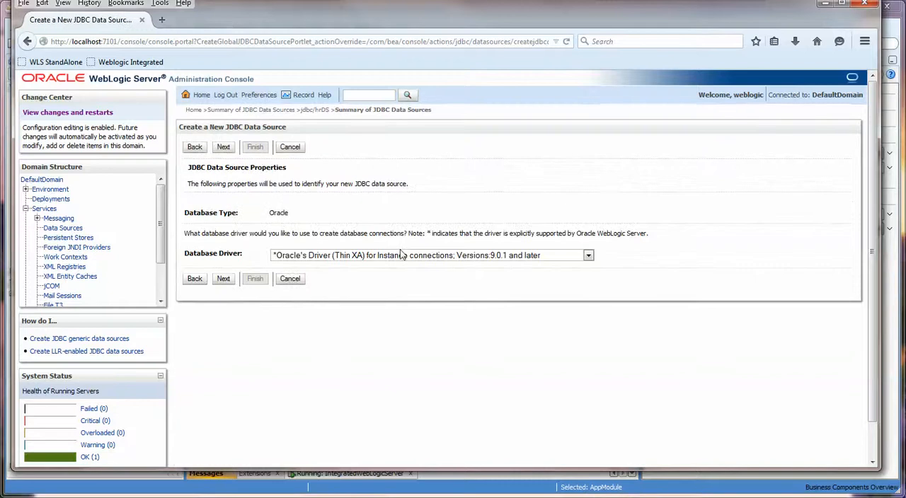
left_click(589, 255)
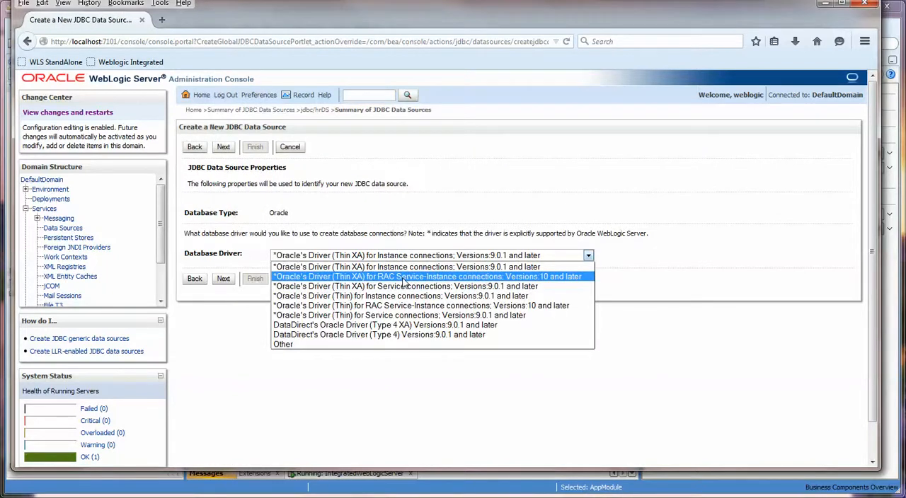
mouse_move(456, 282)
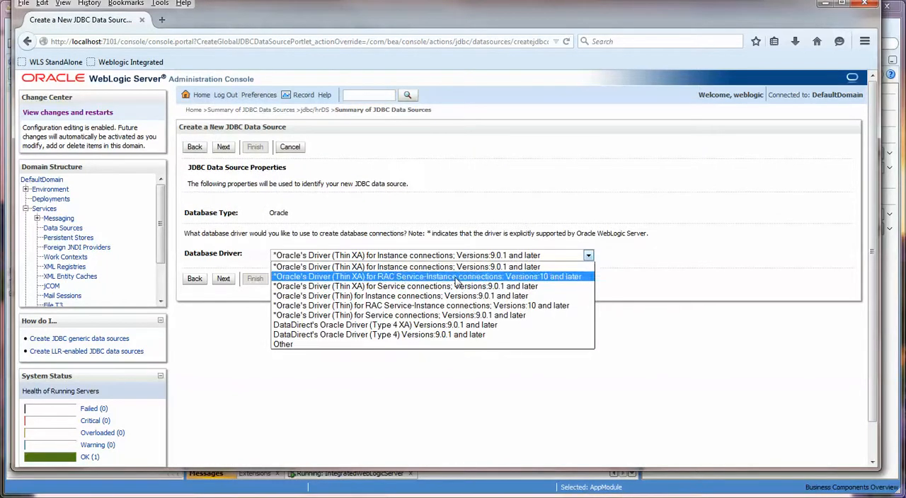
mouse_move(405, 286)
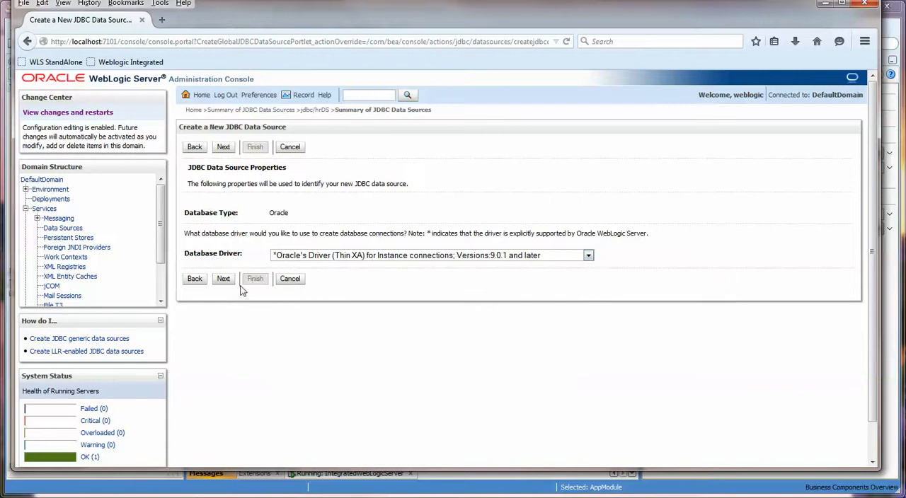
left_click(223, 146)
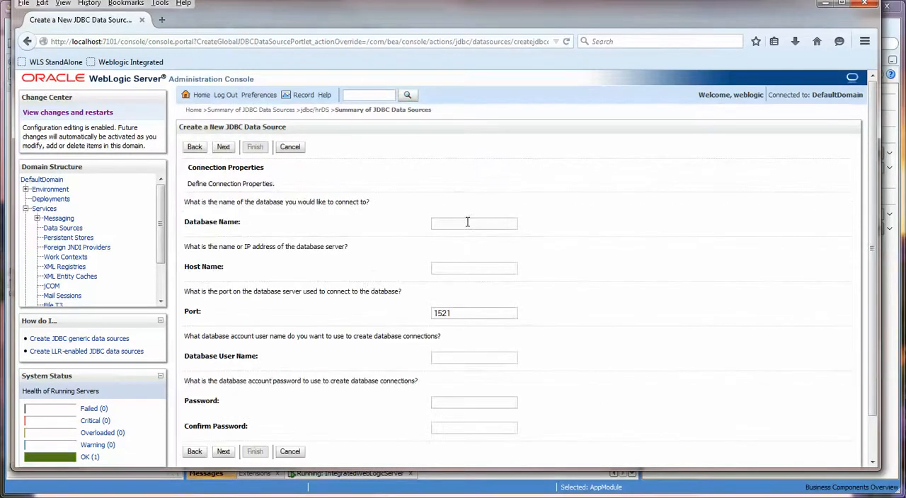
Set connection properties: database orcl on host localhost, user hr with its password
type("orcl")
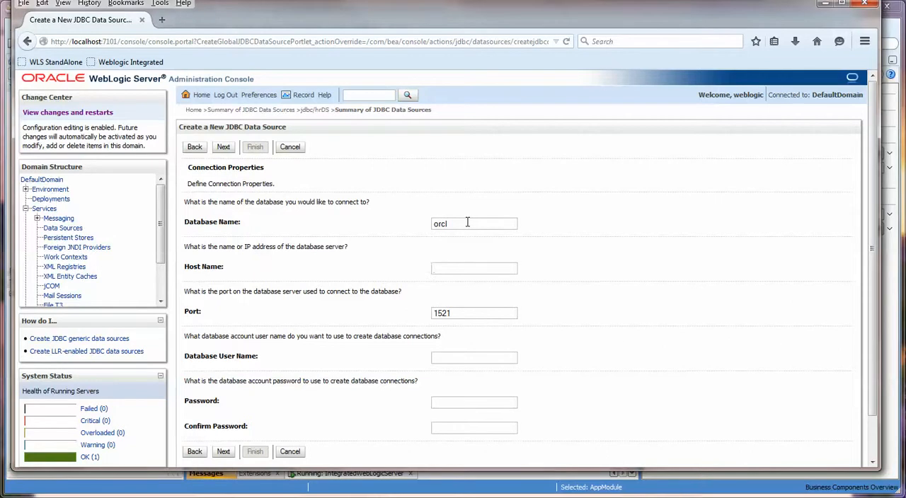
left_click(473, 268)
type("localhost")
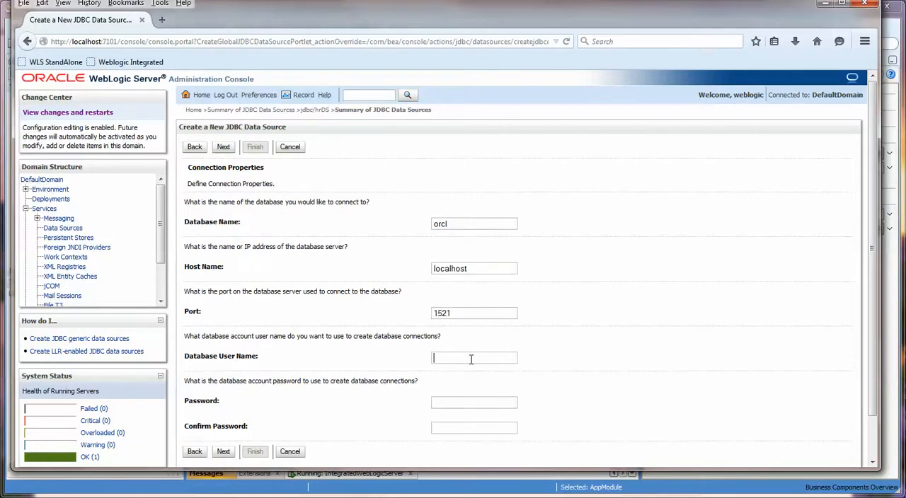
type("hr")
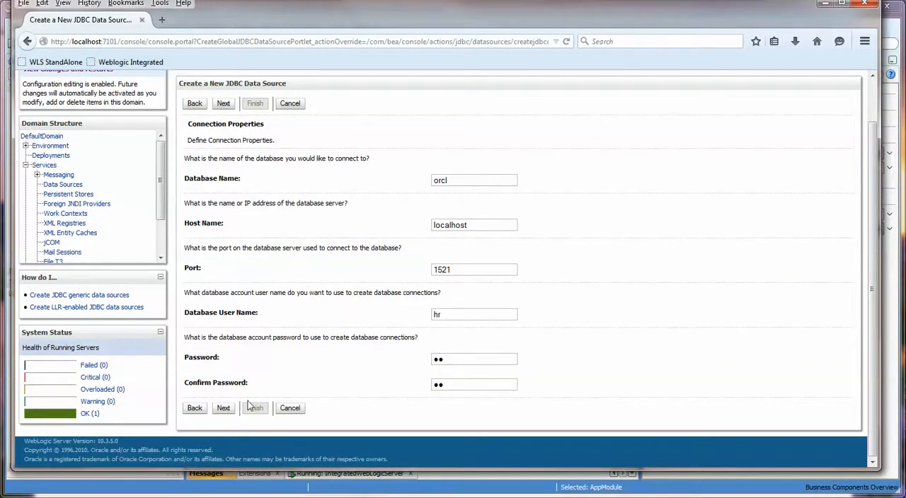
left_click(223, 407)
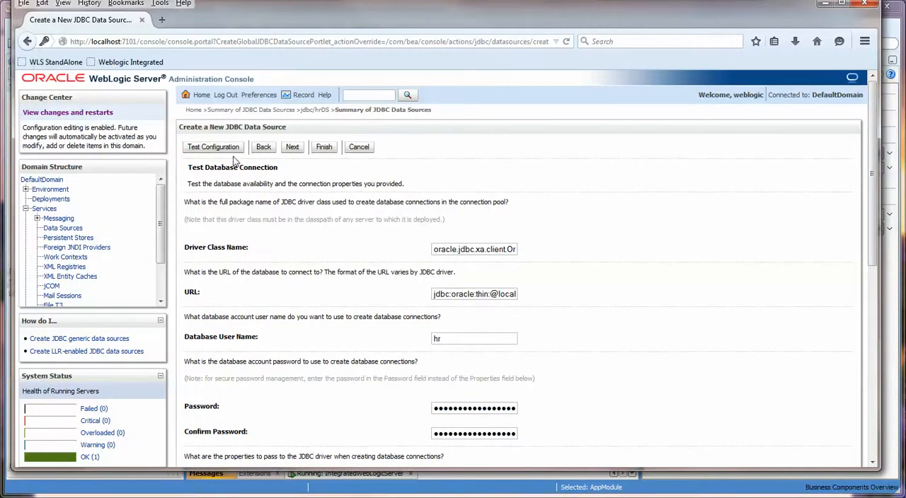
Skip past the connection test, target DefaultServer and finish creating jdbc/hrDS
left_click(212, 145)
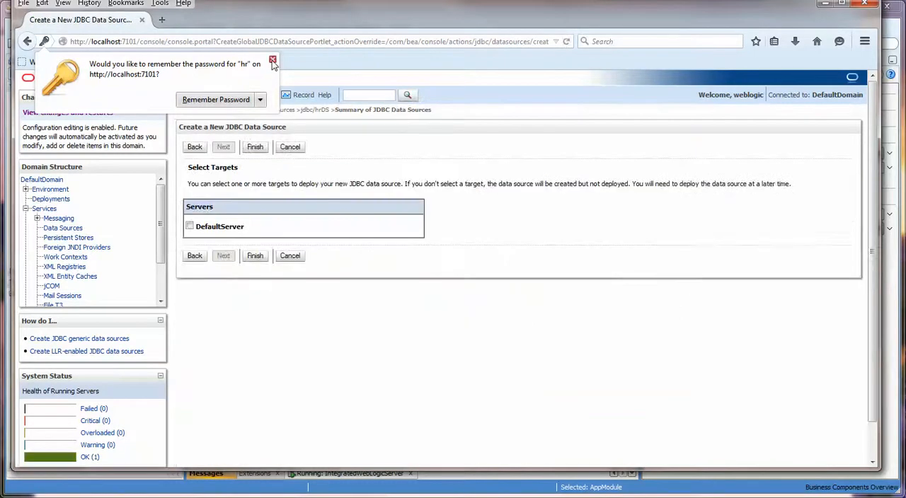
left_click(271, 60)
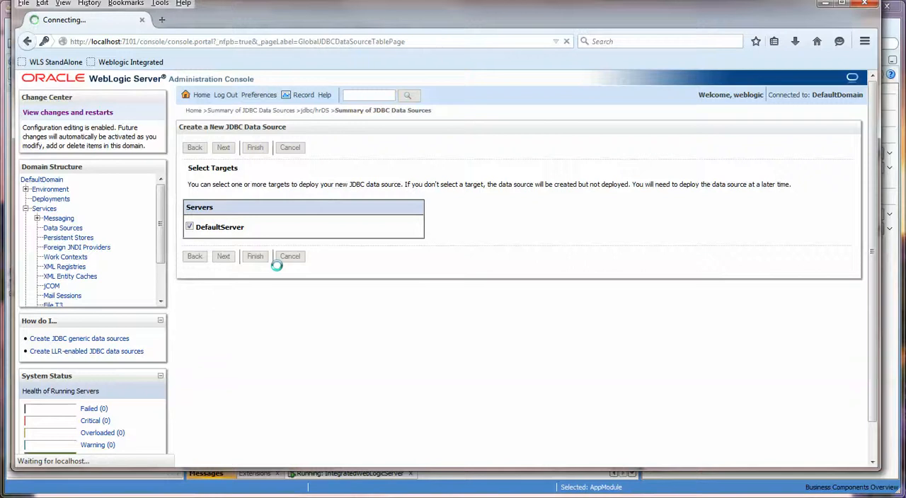
left_click(255, 256)
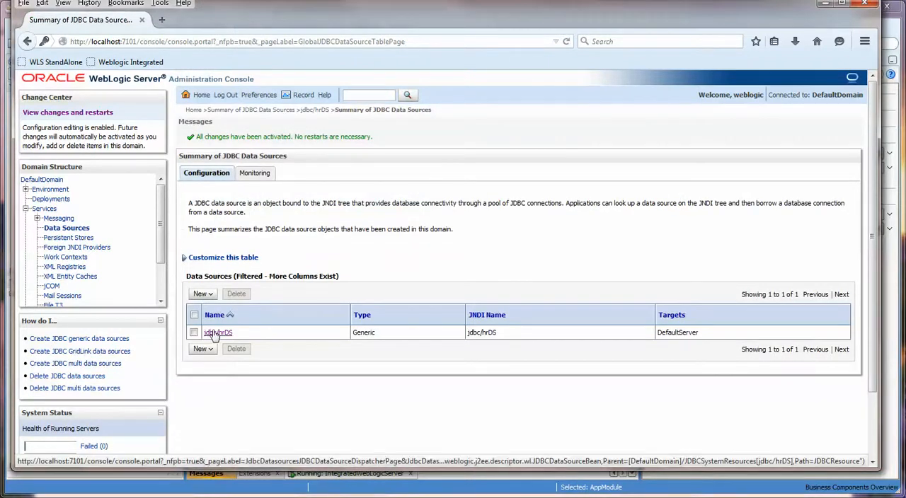
Review the jdbc/hrDS connection pool settings, noting orcl in the JDBC URL
left_click(218, 331)
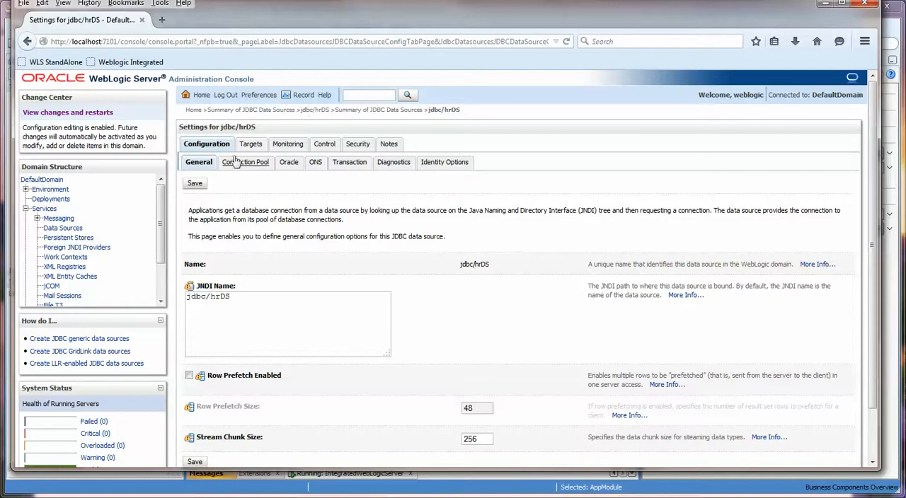
scroll("down", 3)
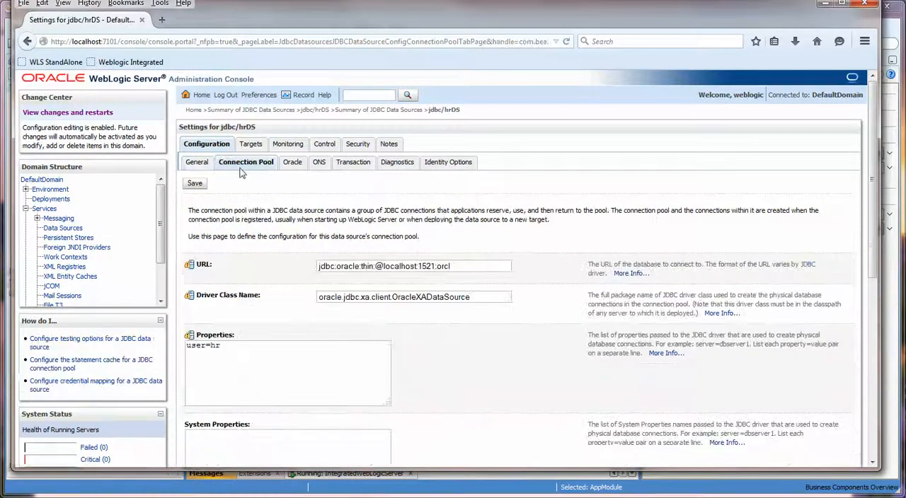
double_click(441, 266)
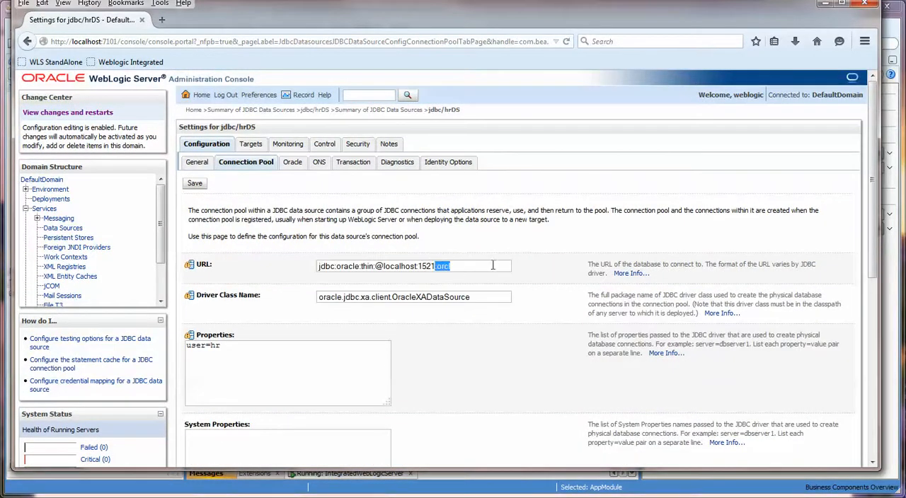
mouse_move(289, 145)
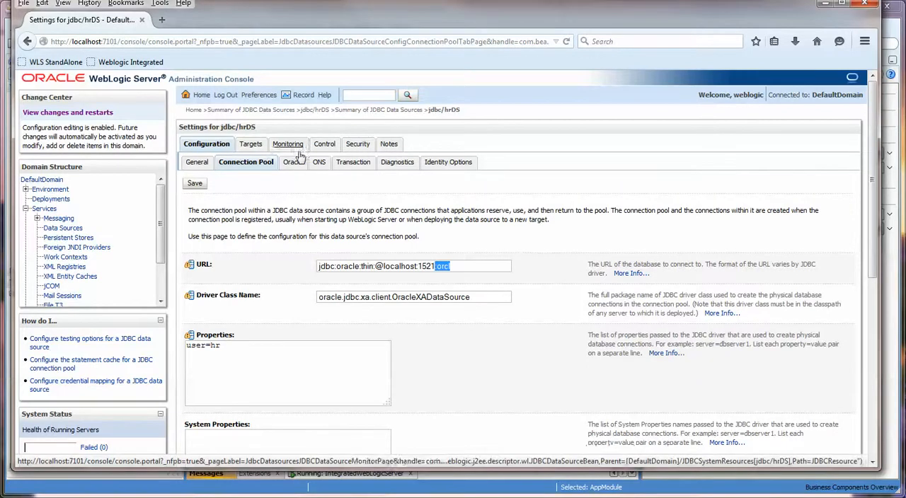
Run a connection test of jdbc/hrDS on DefaultServer and confirm it succeeds
left_click(286, 144)
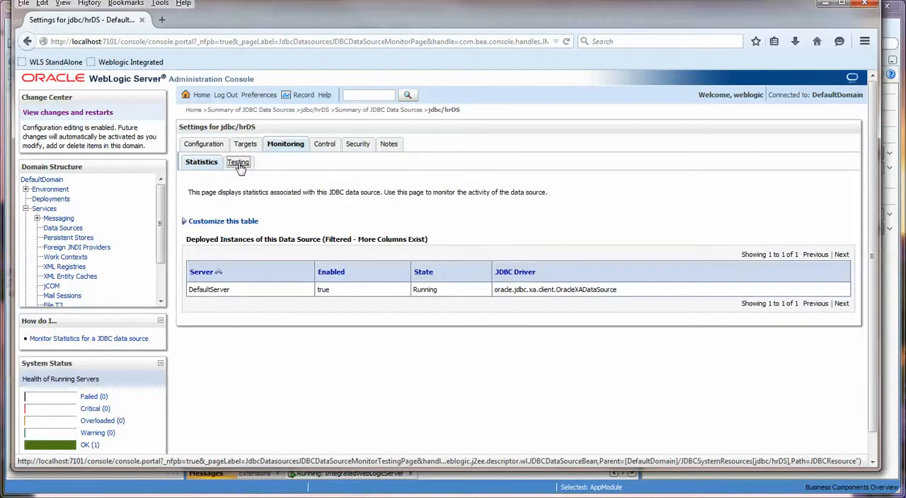
left_click(235, 161)
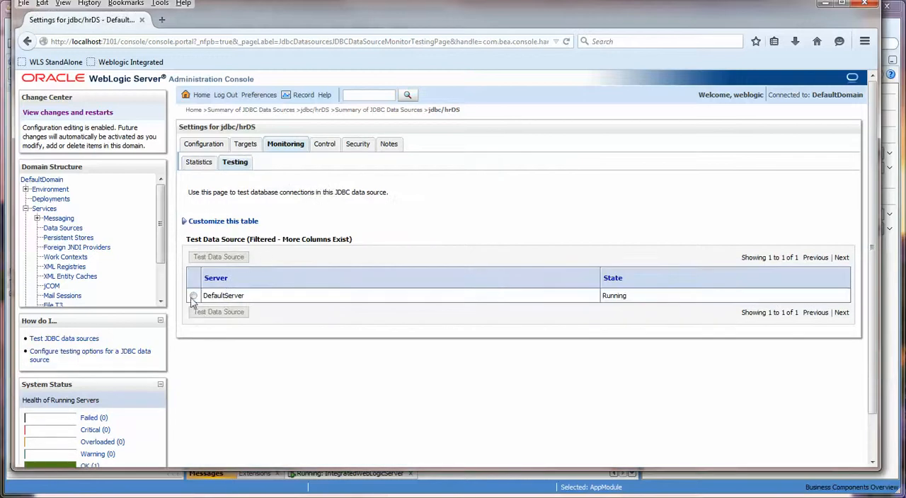
left_click(192, 296)
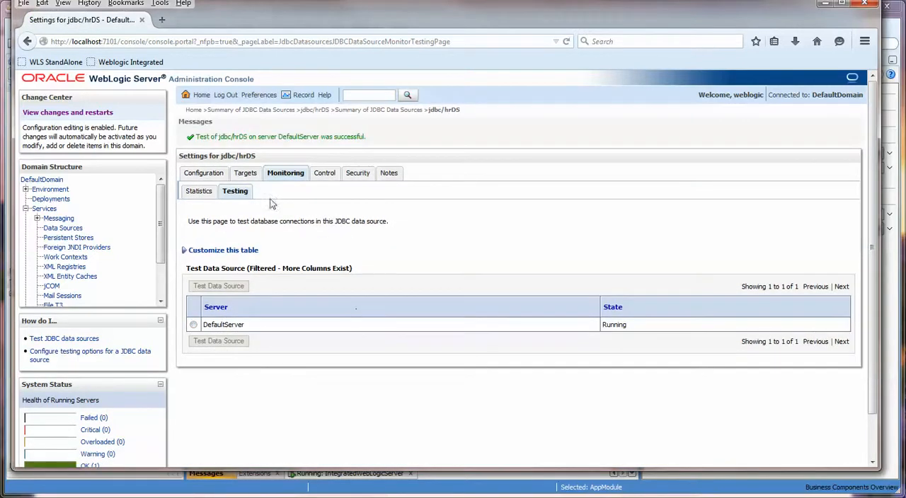
left_click_drag(225, 136, 365, 136)
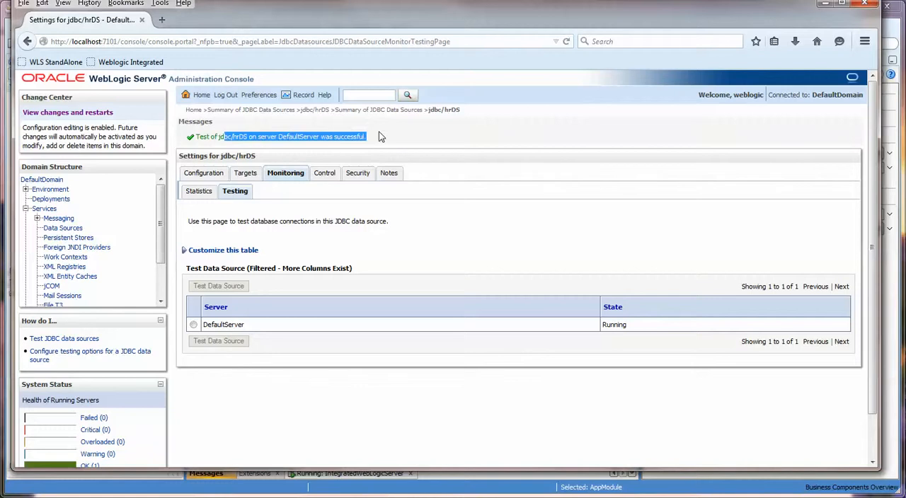
mouse_move(68, 112)
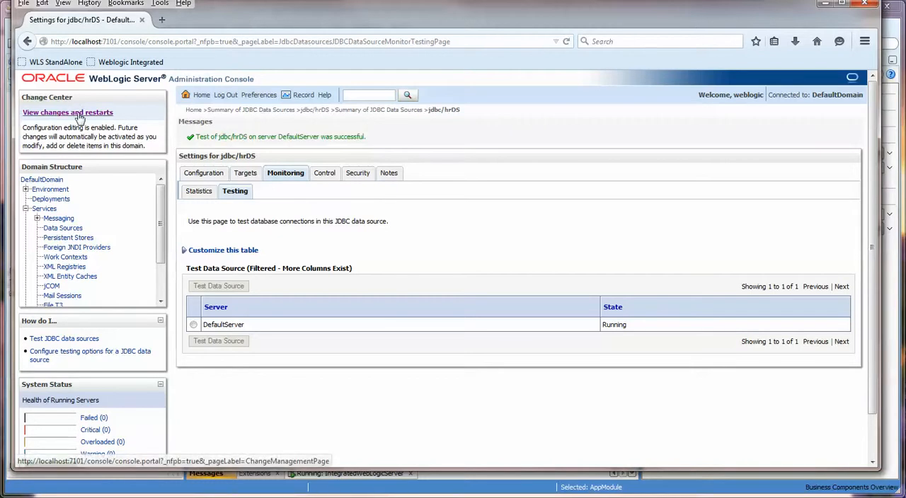
Check the Changes and Restarts pages, confirming nothing is pending
left_click(68, 112)
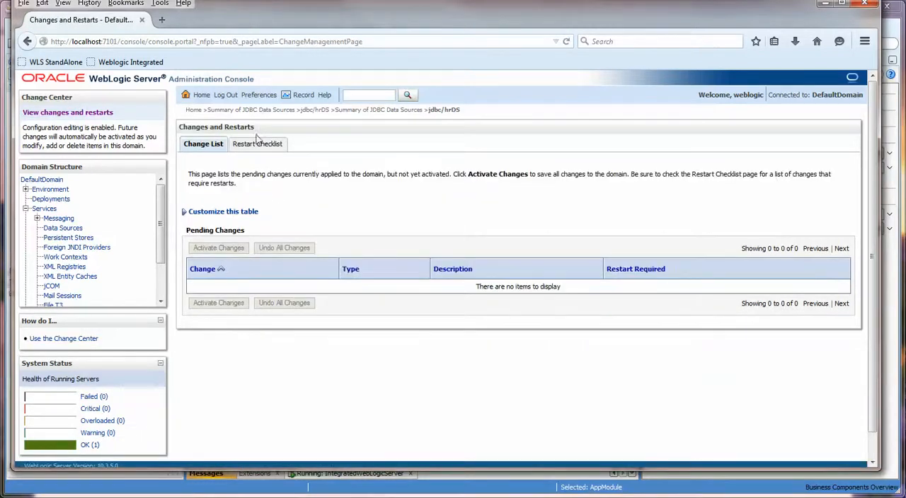
left_click(258, 145)
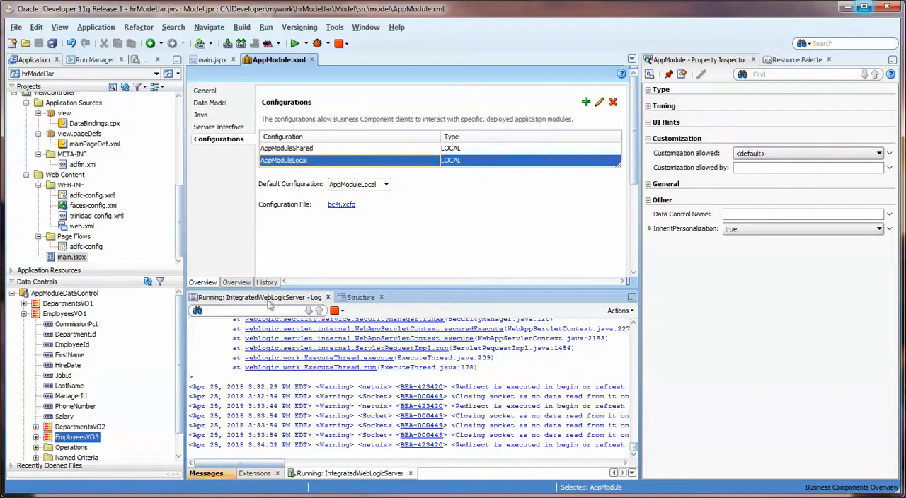
Stop the running hrModelJar application so it undeploys from IntegratedWebLogicServer
right_click(70, 258)
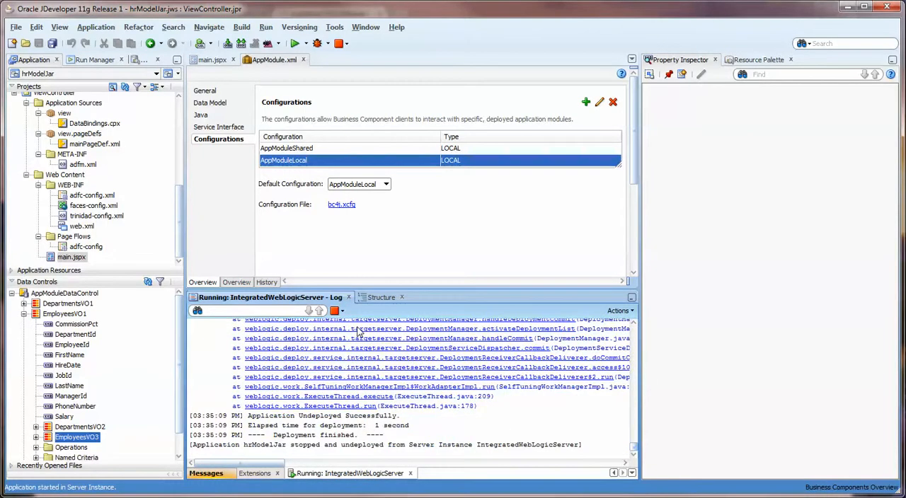
mouse_move(418, 167)
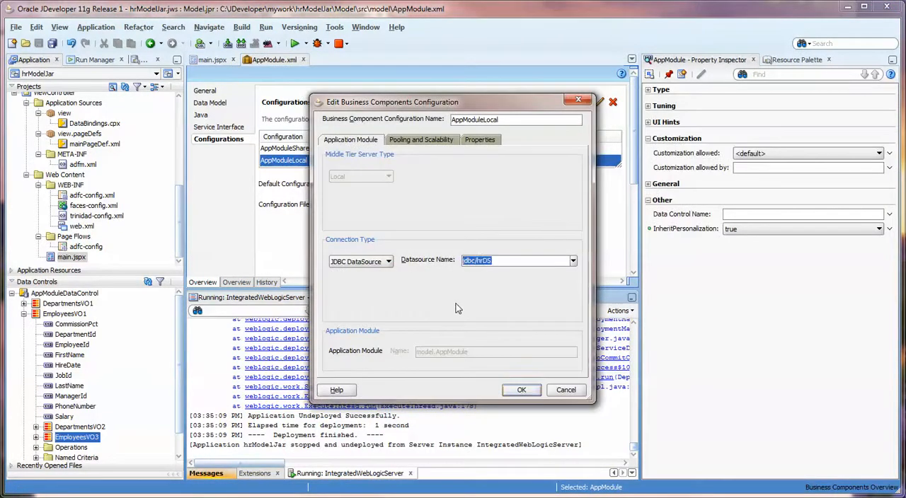
Keep AppModuleLocal on connection type JDBC DataSource with jdbc/hrDS, then run AppModule
left_click(388, 261)
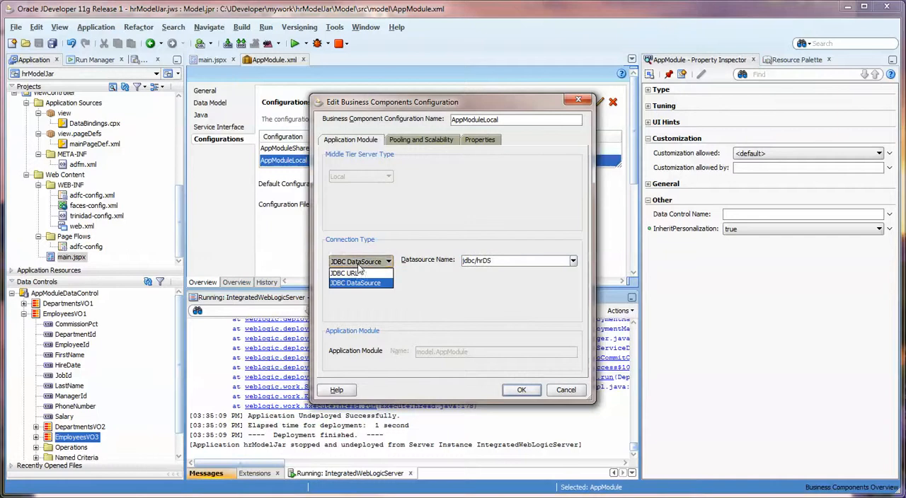
left_click(355, 283)
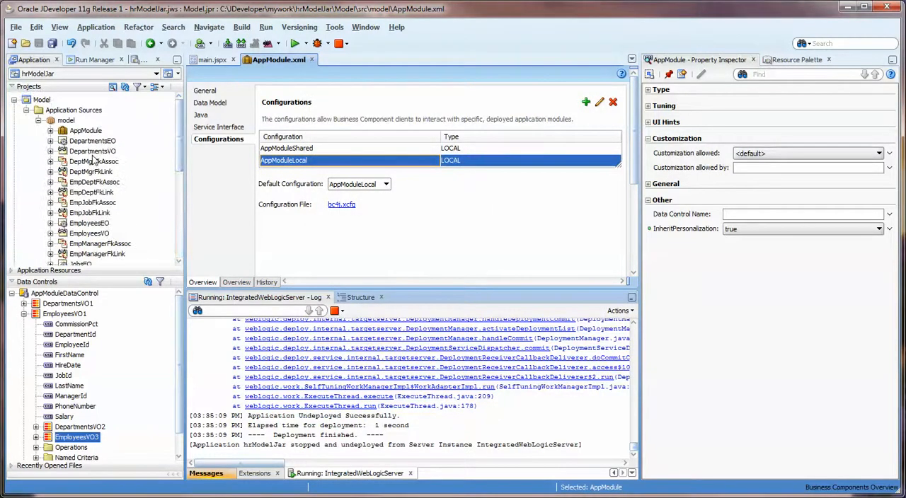
right_click(85, 130)
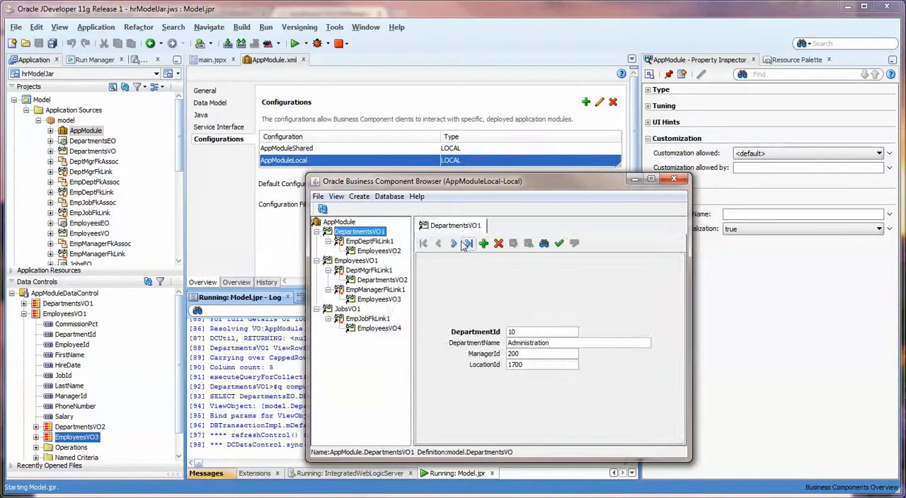
Step through DepartmentsVO1 records to Purchasing, then reconfirm AppModuleLocal uses jdbc/hrDS
left_click(453, 243)
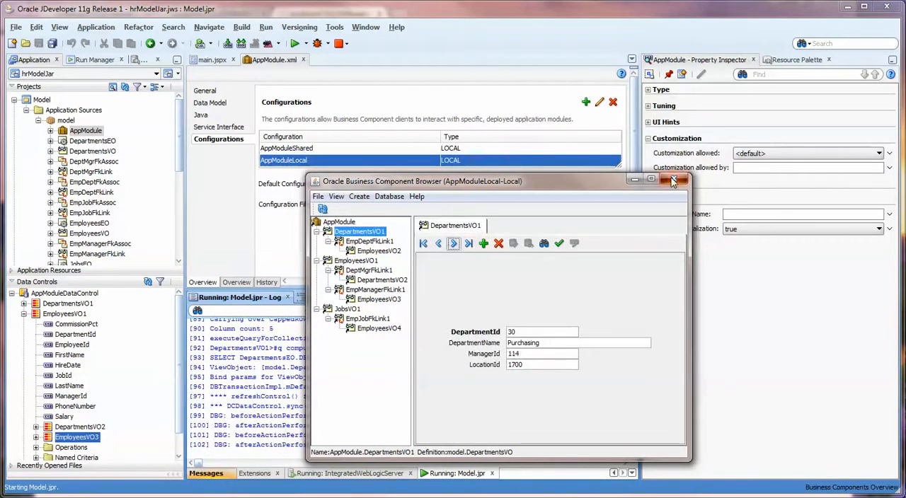
left_click(673, 180)
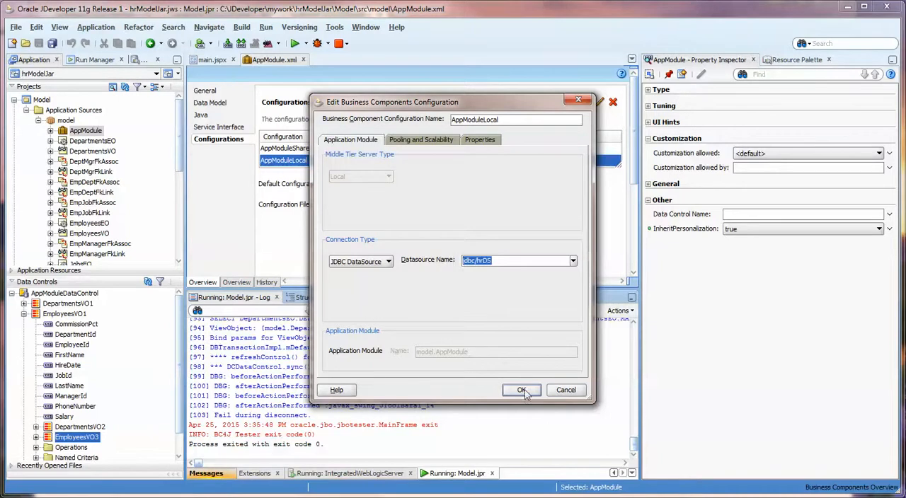
left_click(521, 391)
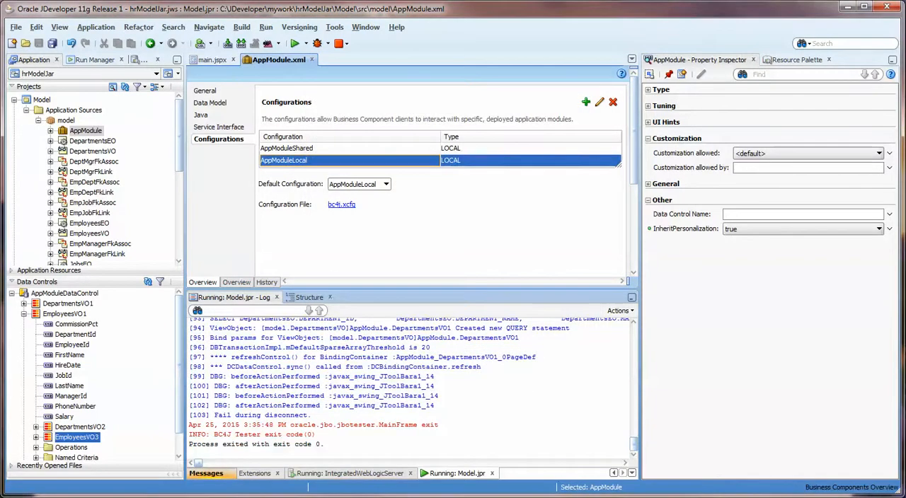